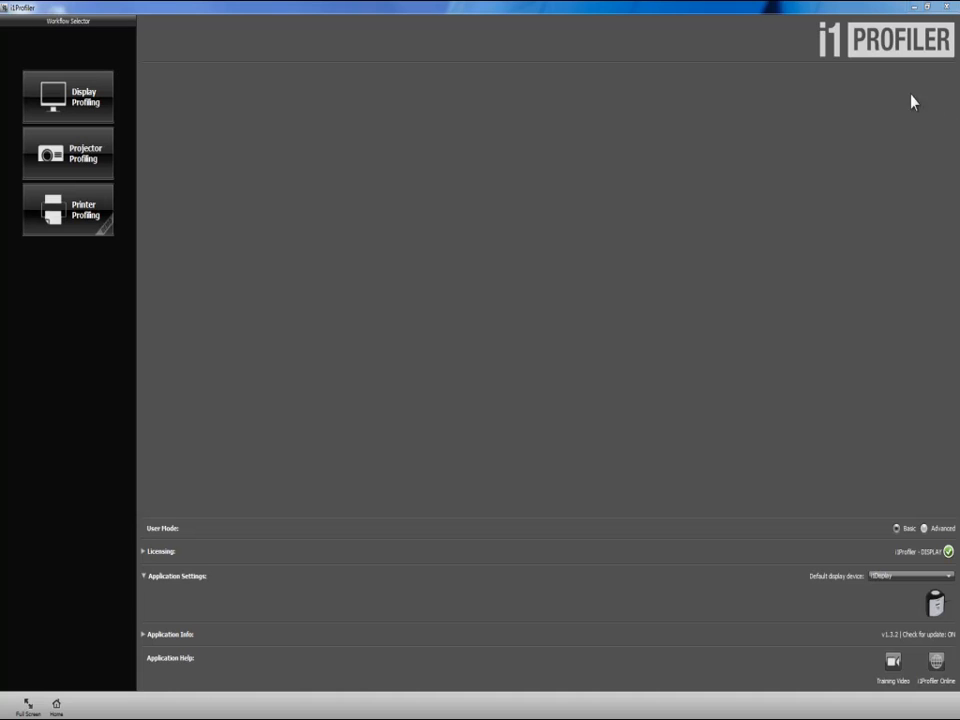
{"action": "mouse_move", "coordinate": [809, 70]}
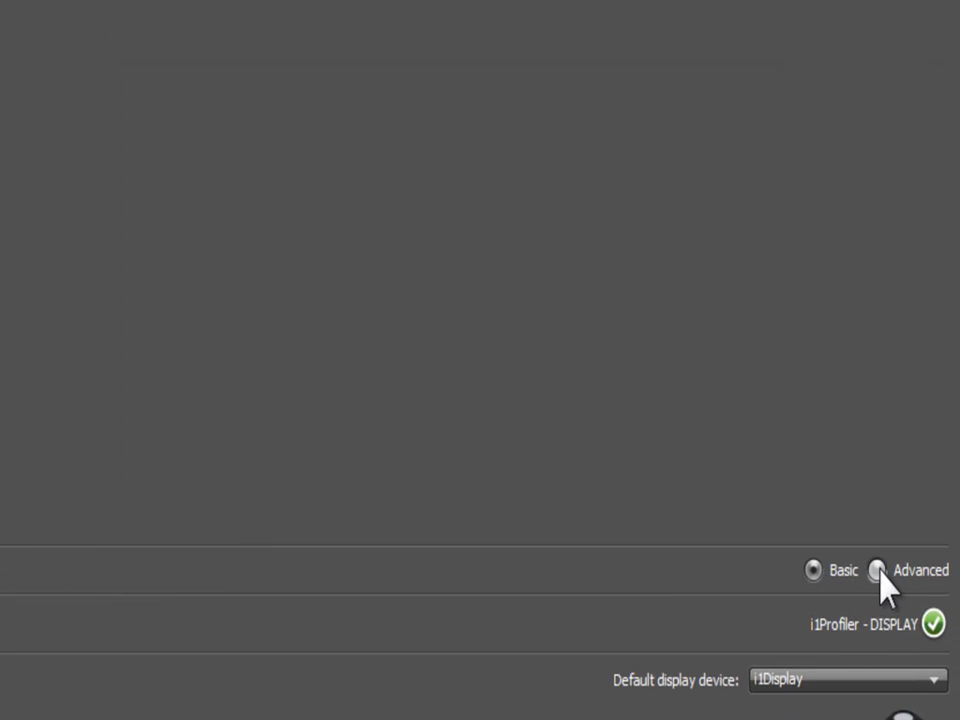
- Launch the Display Profiling workflow with D65 and 80 cd/m² defaults
{"action": "left_click", "coordinate": [814, 570]}
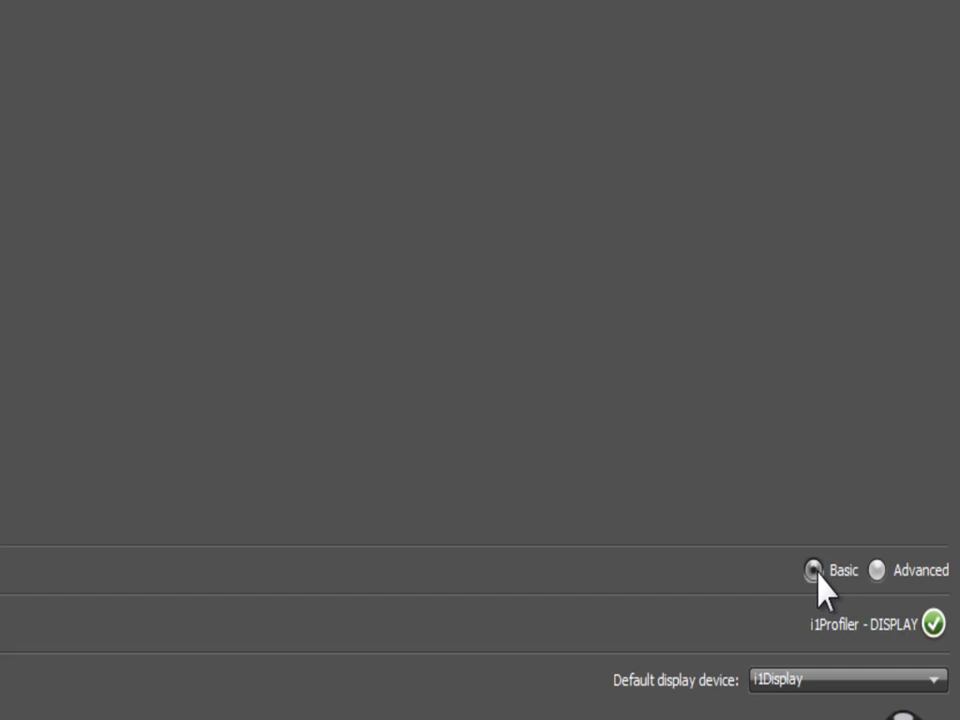
{"action": "mouse_move", "coordinate": [878, 570]}
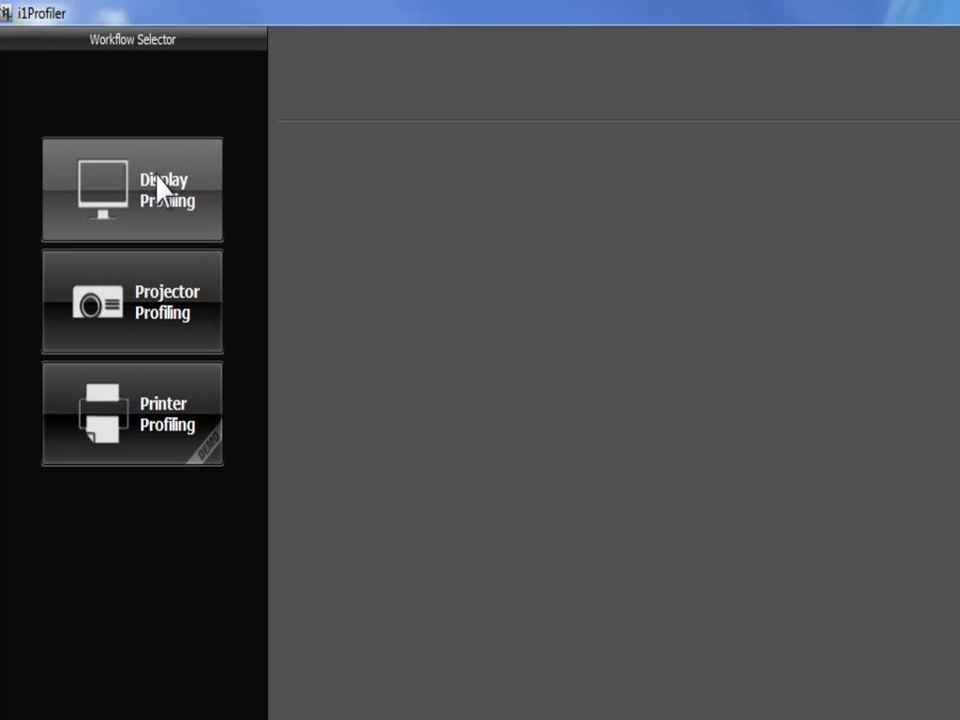
{"action": "mouse_move", "coordinate": [135, 300]}
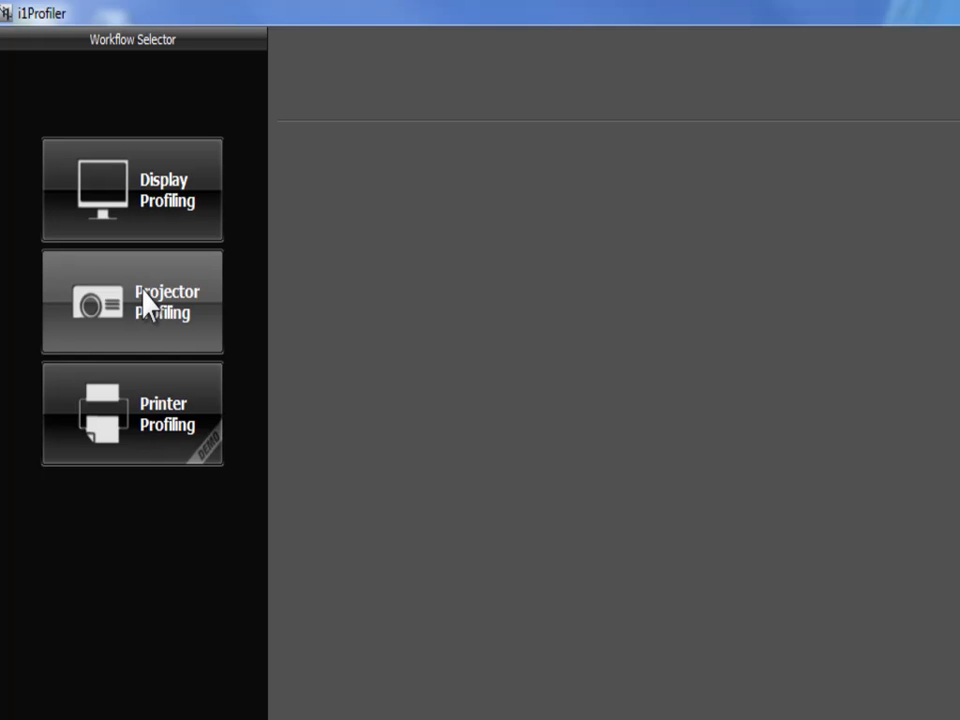
{"action": "mouse_move", "coordinate": [200, 408]}
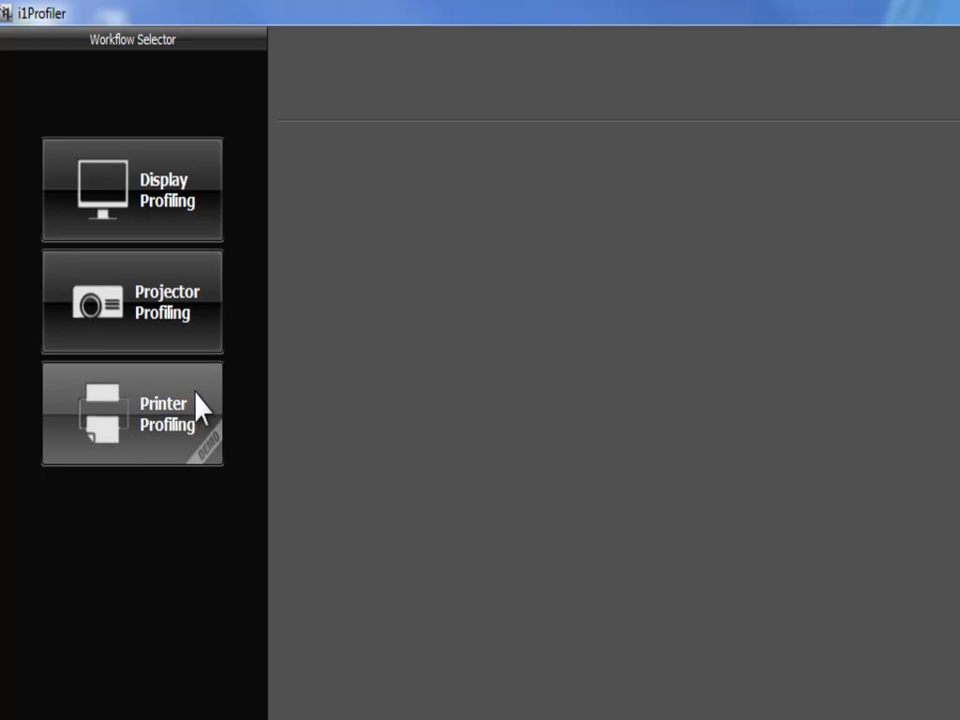
{"action": "mouse_move", "coordinate": [220, 463]}
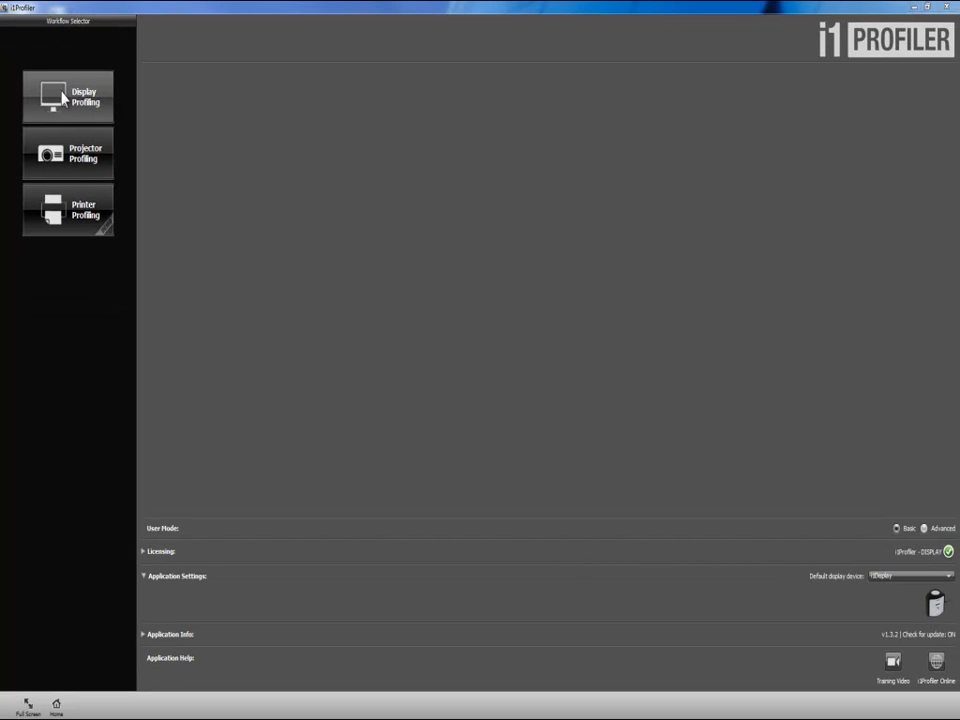
{"action": "left_click", "coordinate": [67, 96]}
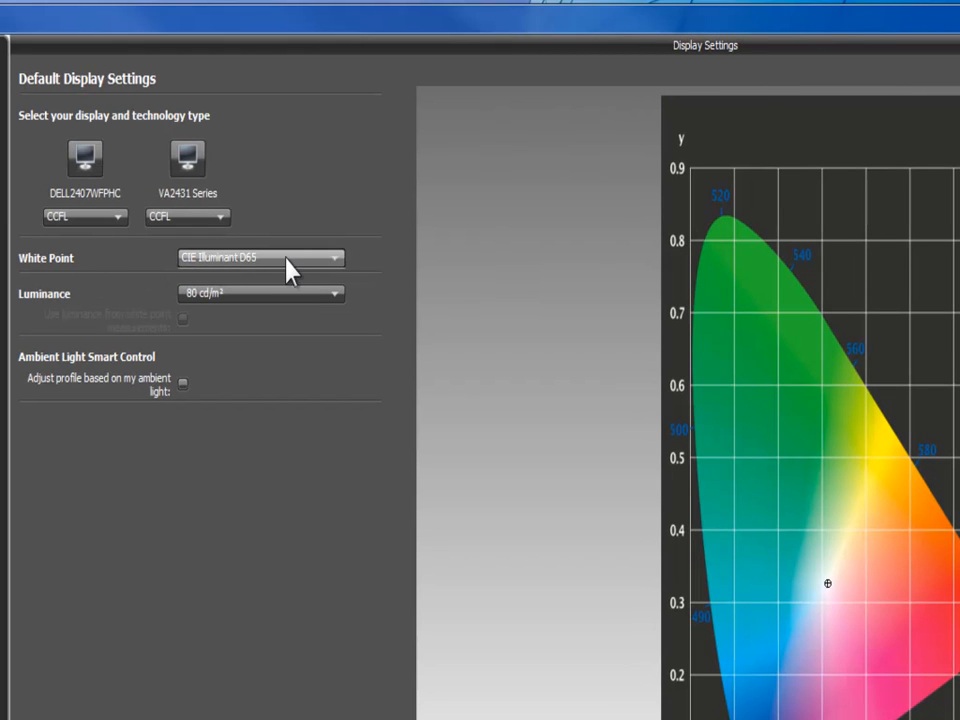
{"action": "mouse_move", "coordinate": [260, 270]}
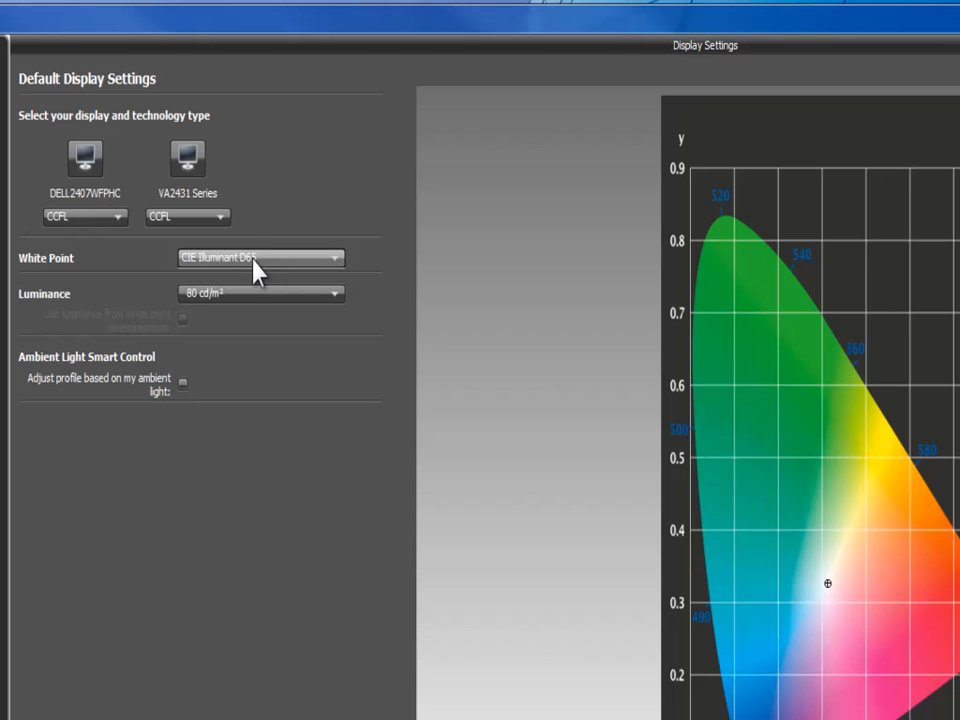
{"action": "mouse_move", "coordinate": [340, 268]}
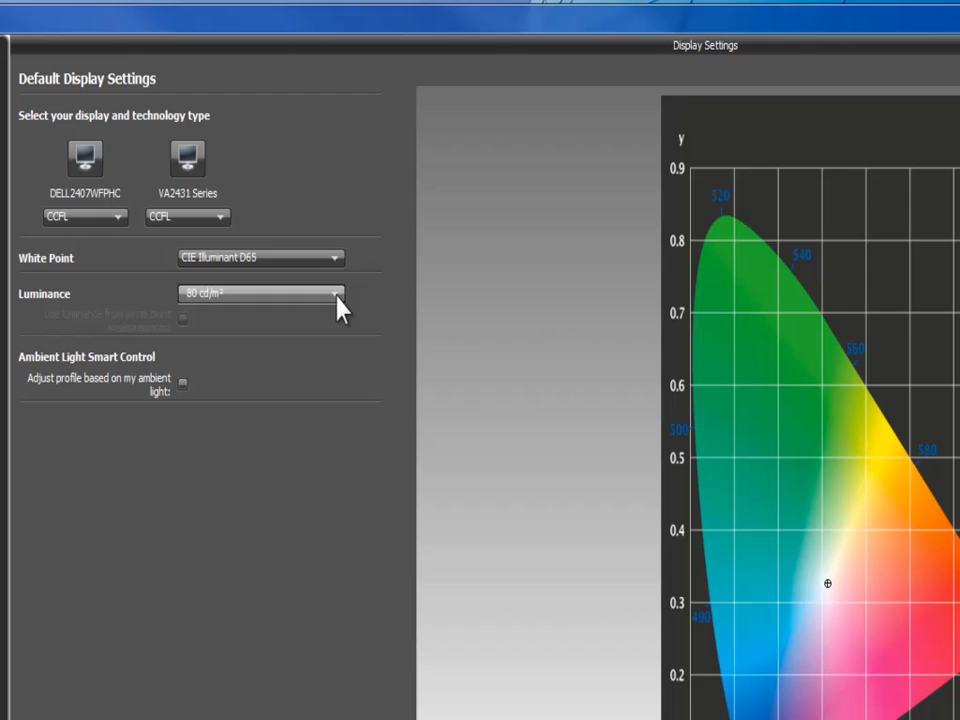
- Set the Luminance target to Measure to bring up the ambient light panel
{"action": "left_click", "coordinate": [335, 293]}
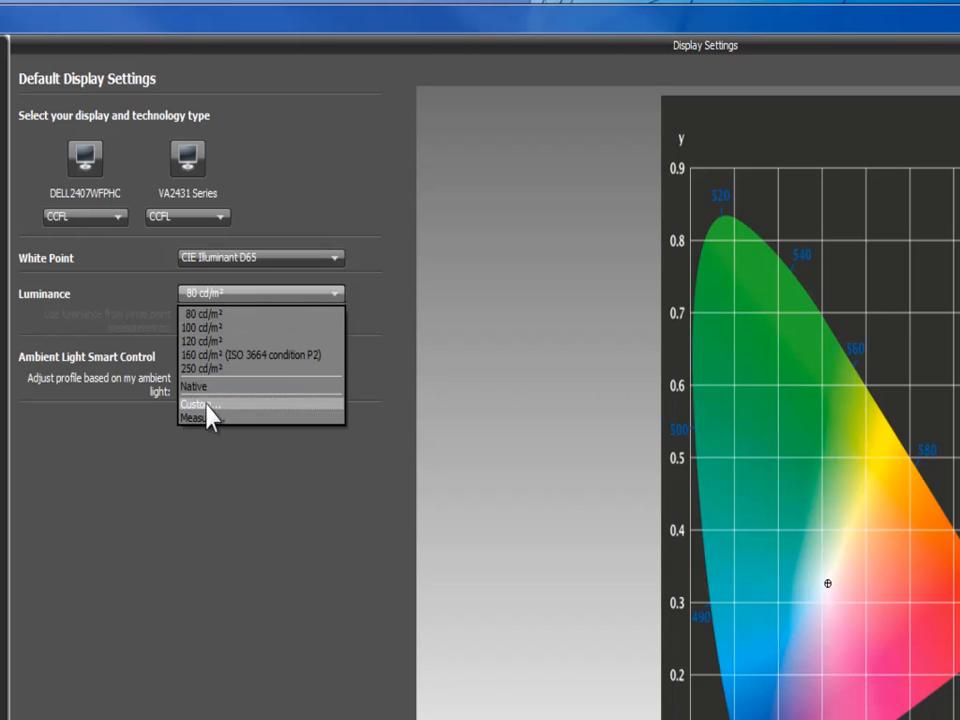
{"action": "mouse_move", "coordinate": [207, 417]}
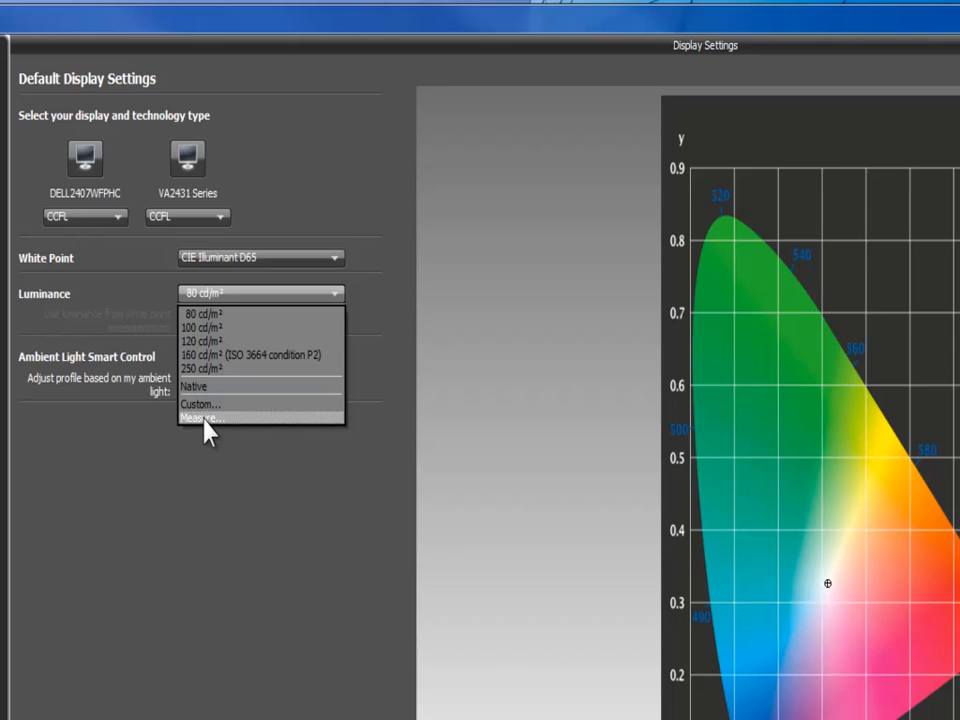
{"action": "left_click", "coordinate": [197, 417]}
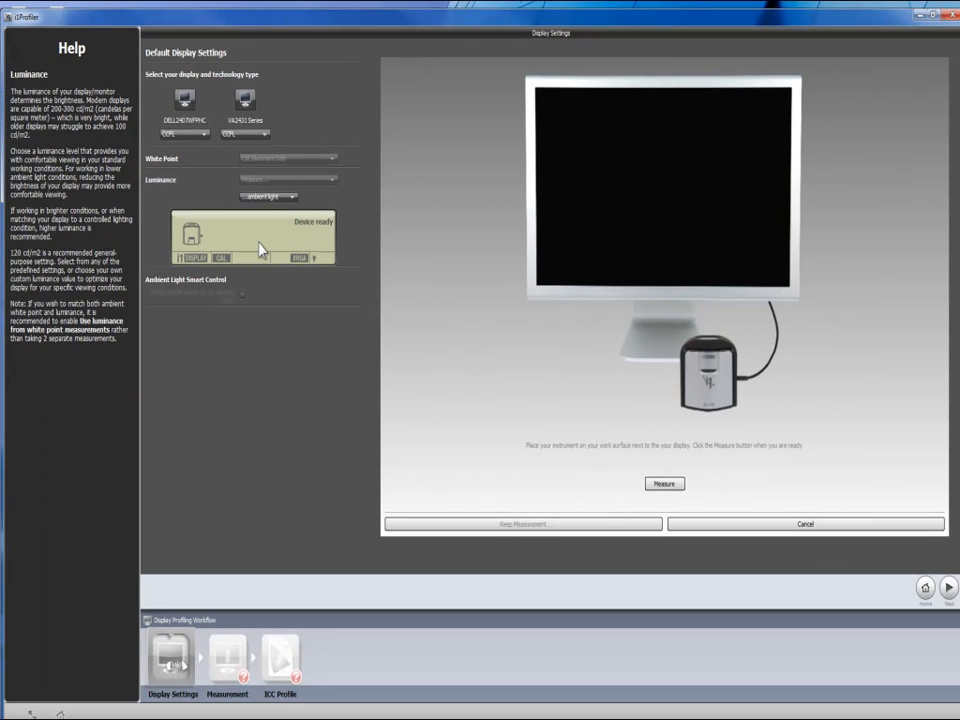
{"action": "mouse_move", "coordinate": [751, 398]}
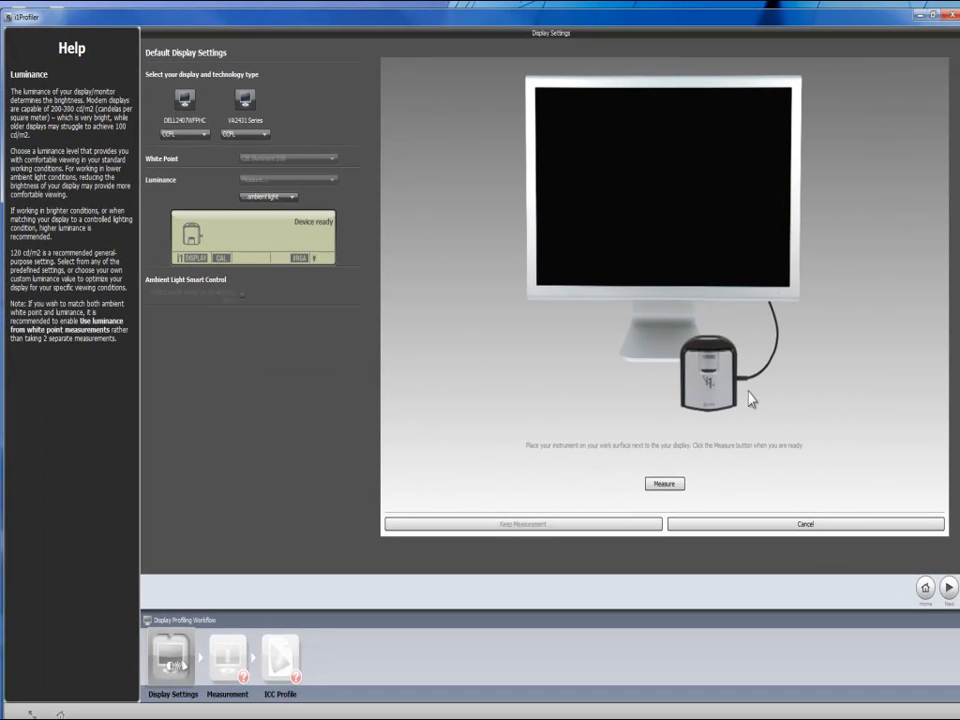
{"action": "mouse_move", "coordinate": [712, 412]}
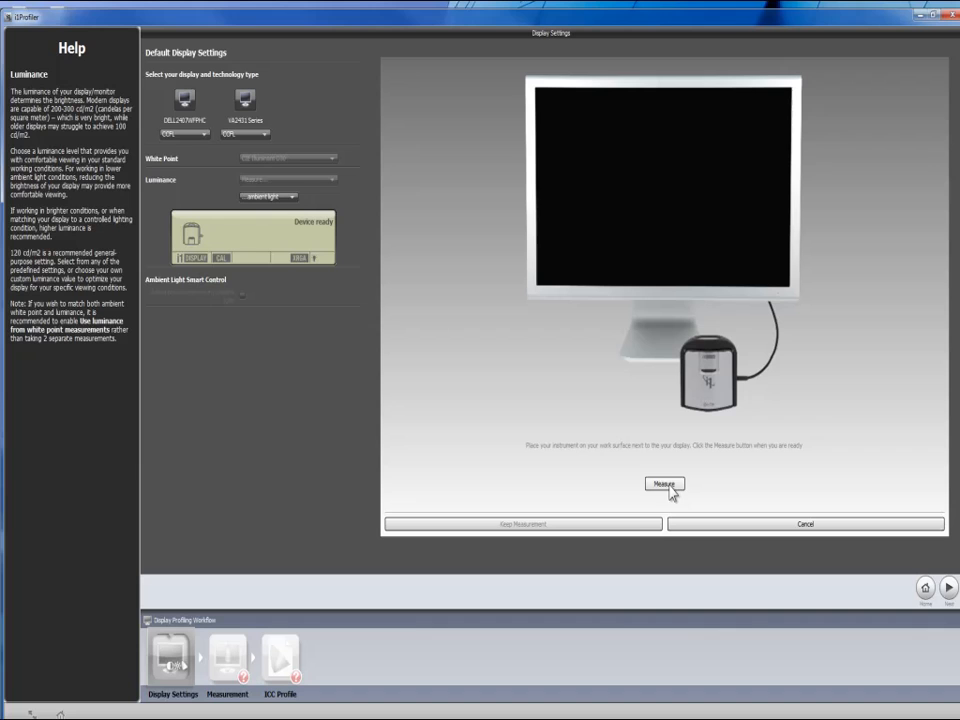
{"action": "mouse_move", "coordinate": [640, 452]}
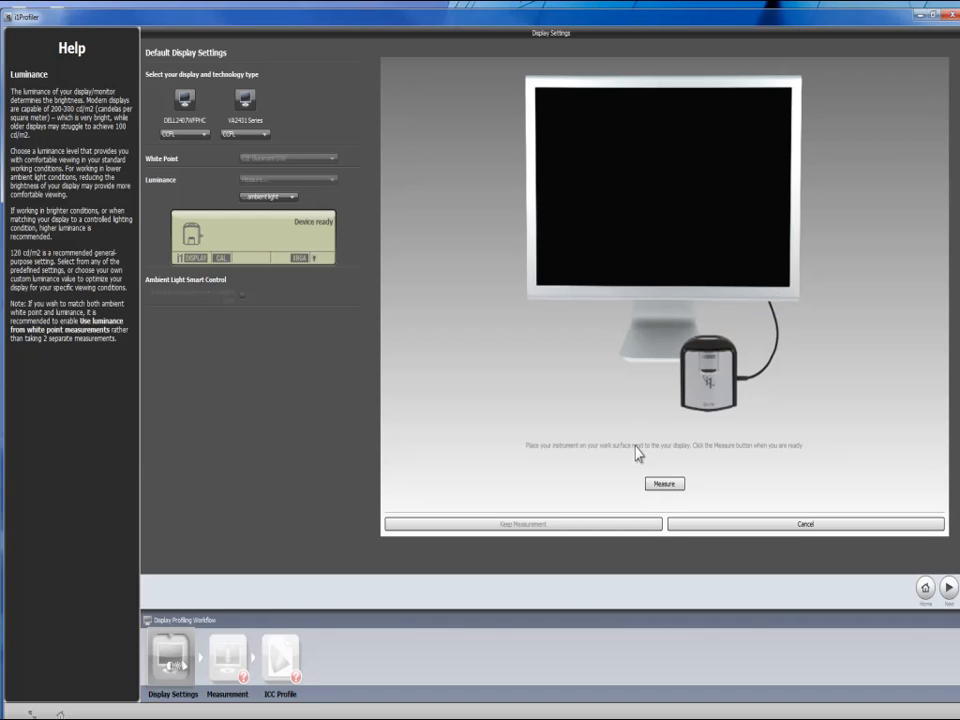
- Take an ambient light measurement reading 55.763 lx and 80 cd/m²
{"action": "left_click", "coordinate": [664, 484]}
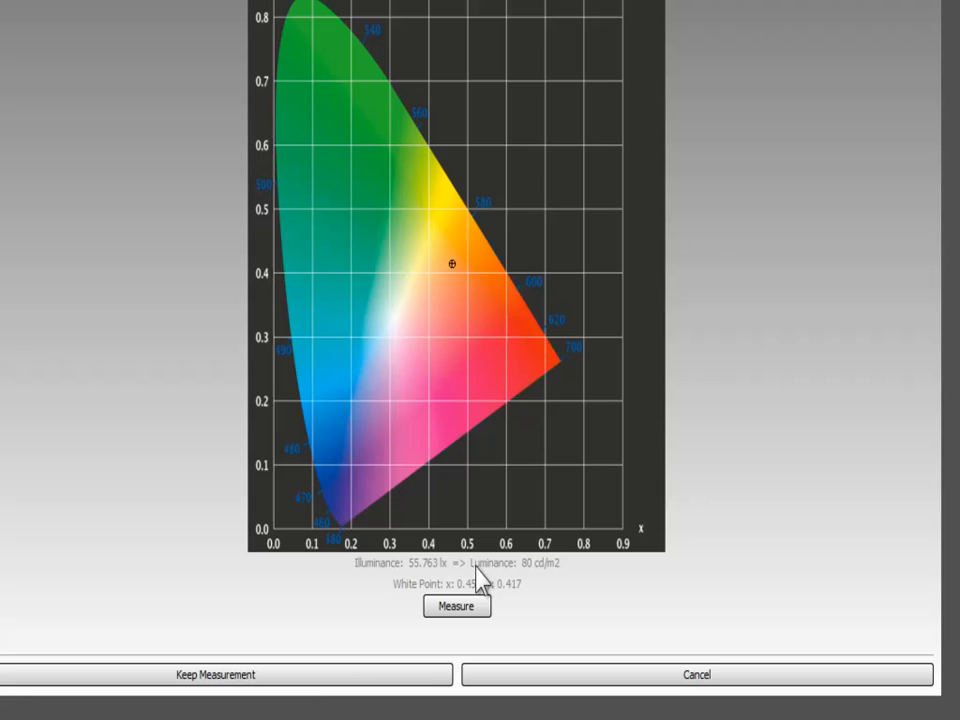
{"action": "mouse_move", "coordinate": [540, 580]}
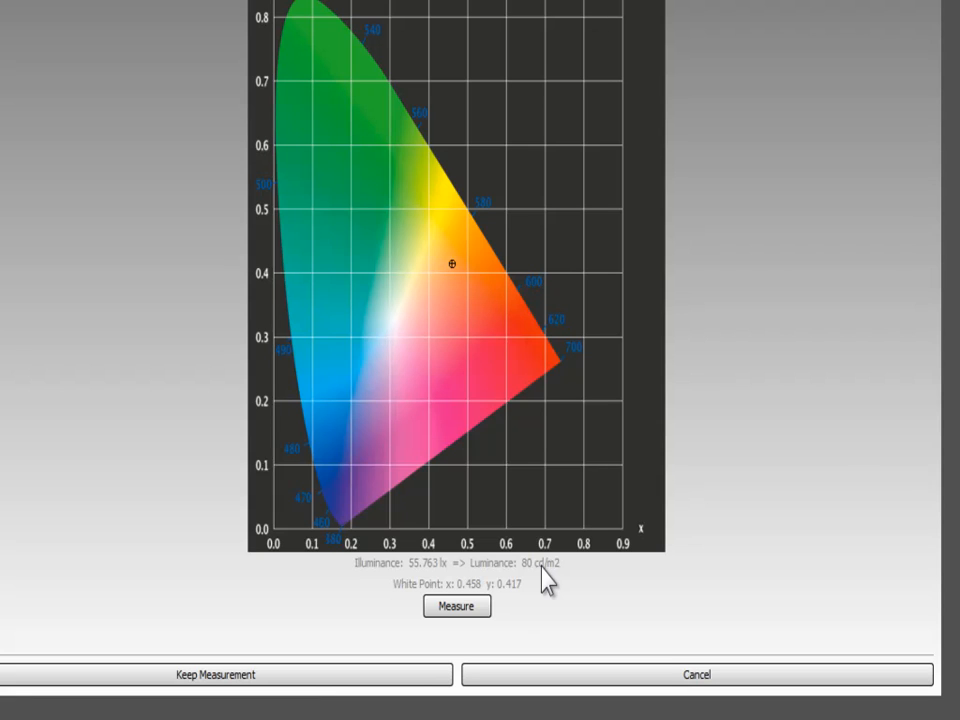
- Re-measure ambient light three times and keep the 52.946 lx reading
{"action": "left_click", "coordinate": [456, 606]}
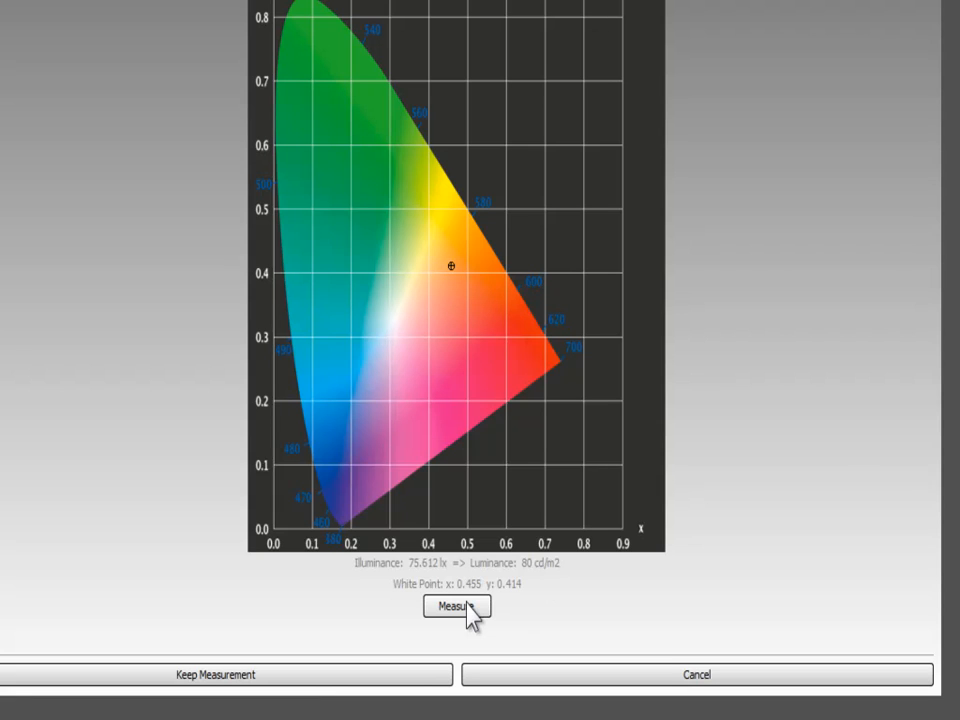
{"action": "left_click", "coordinate": [456, 606]}
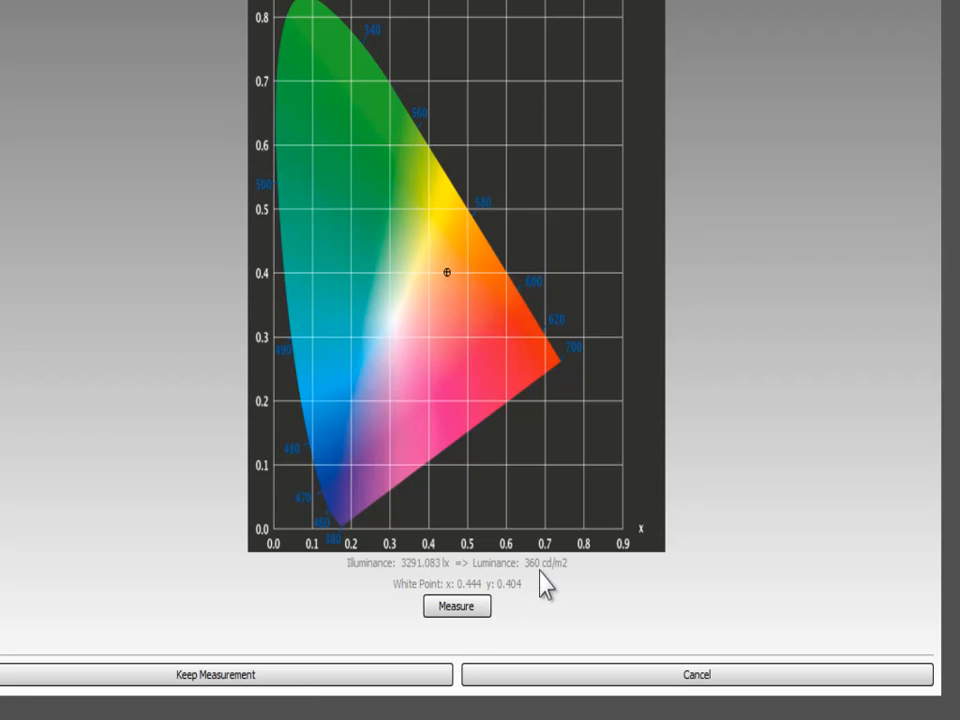
{"action": "mouse_move", "coordinate": [508, 588]}
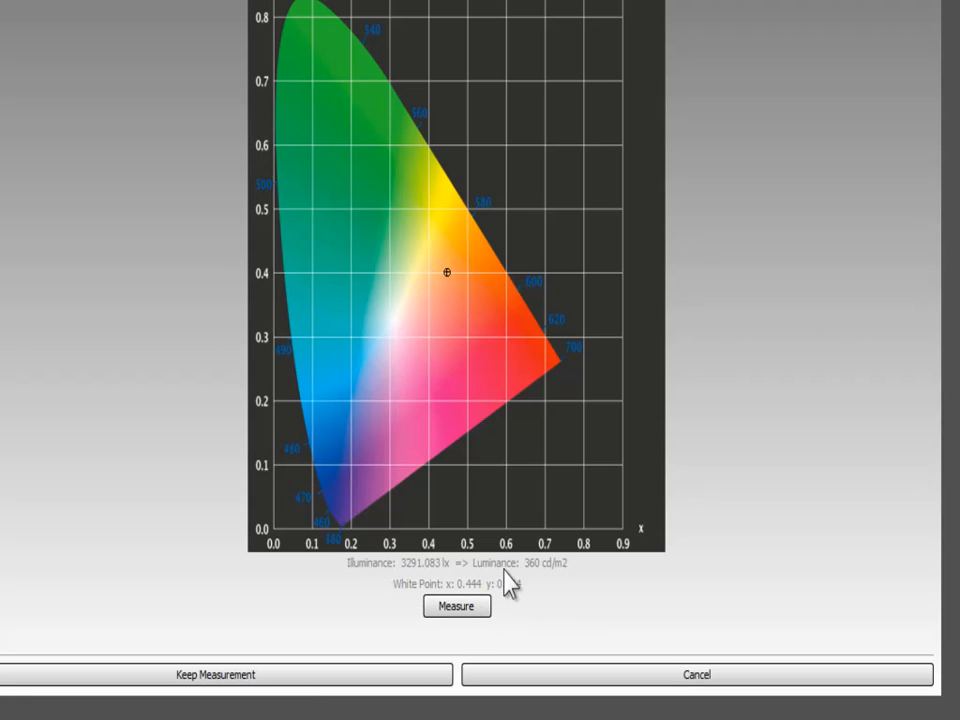
{"action": "mouse_move", "coordinate": [546, 585]}
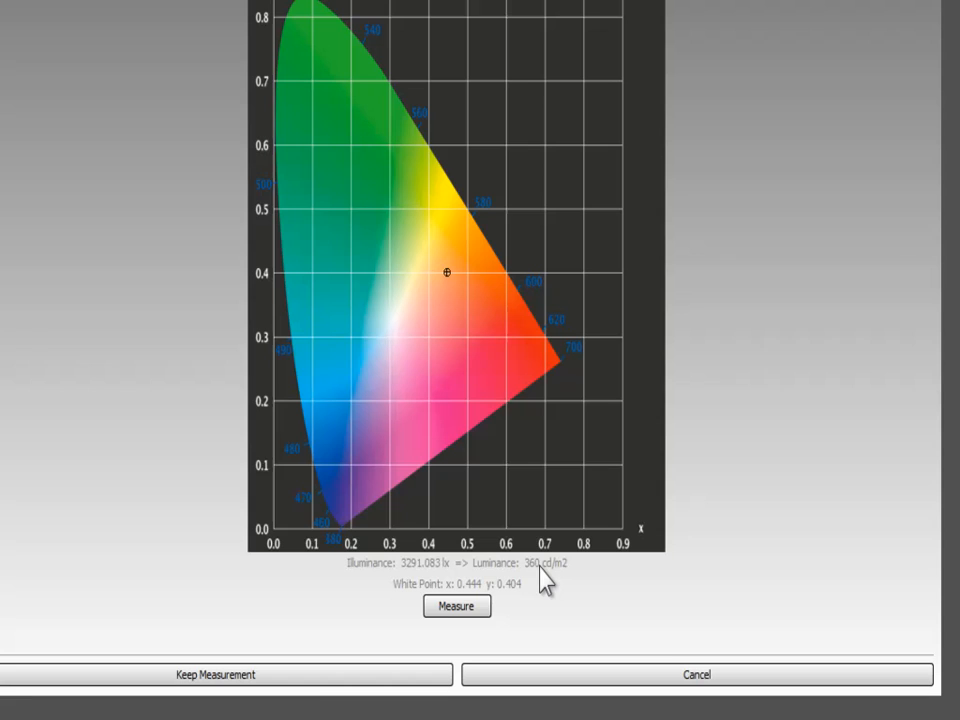
{"action": "mouse_move", "coordinate": [456, 606]}
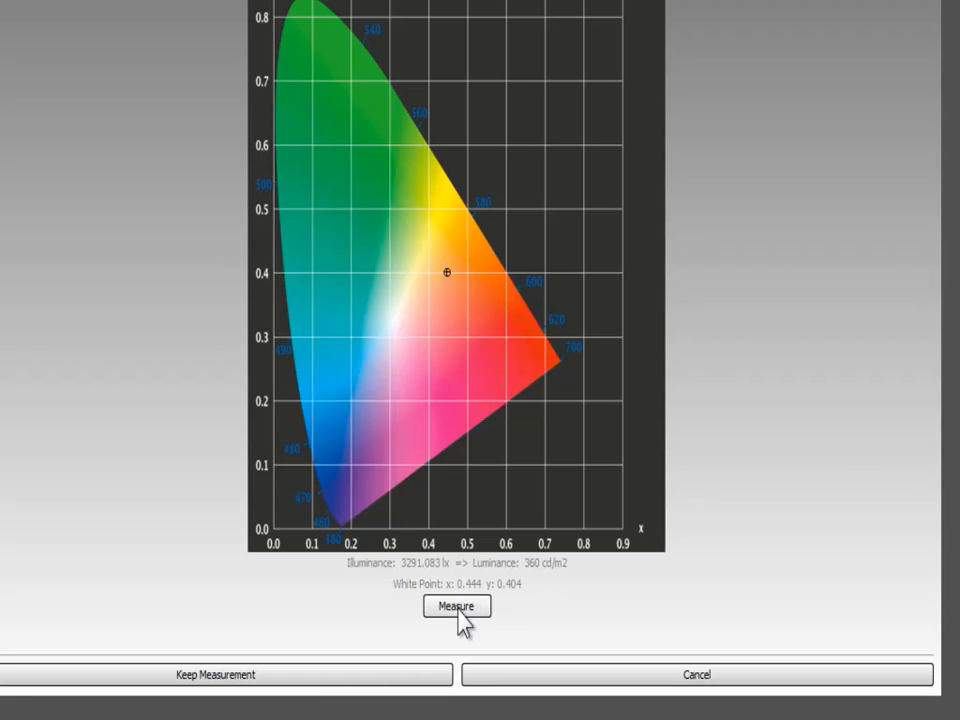
{"action": "left_click", "coordinate": [456, 606]}
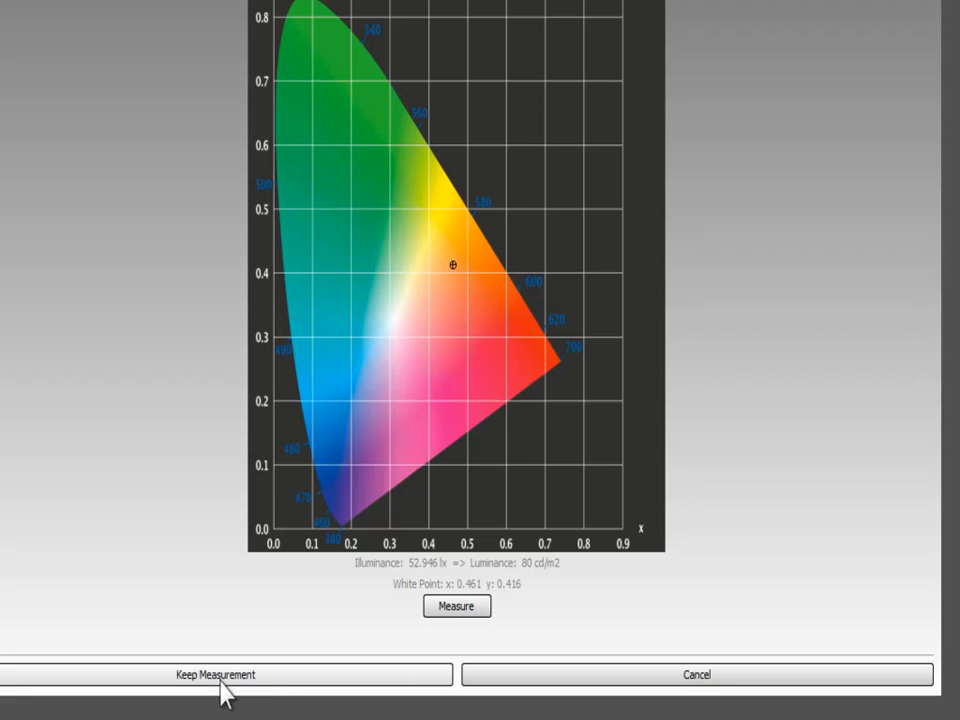
{"action": "left_click", "coordinate": [214, 674]}
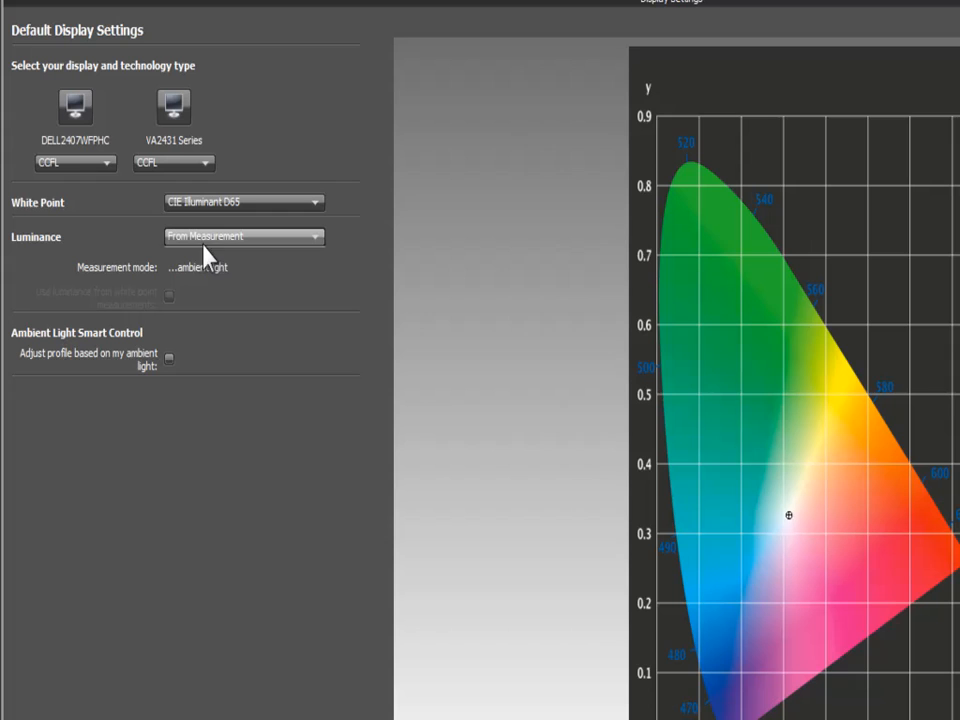
{"action": "mouse_move", "coordinate": [248, 252]}
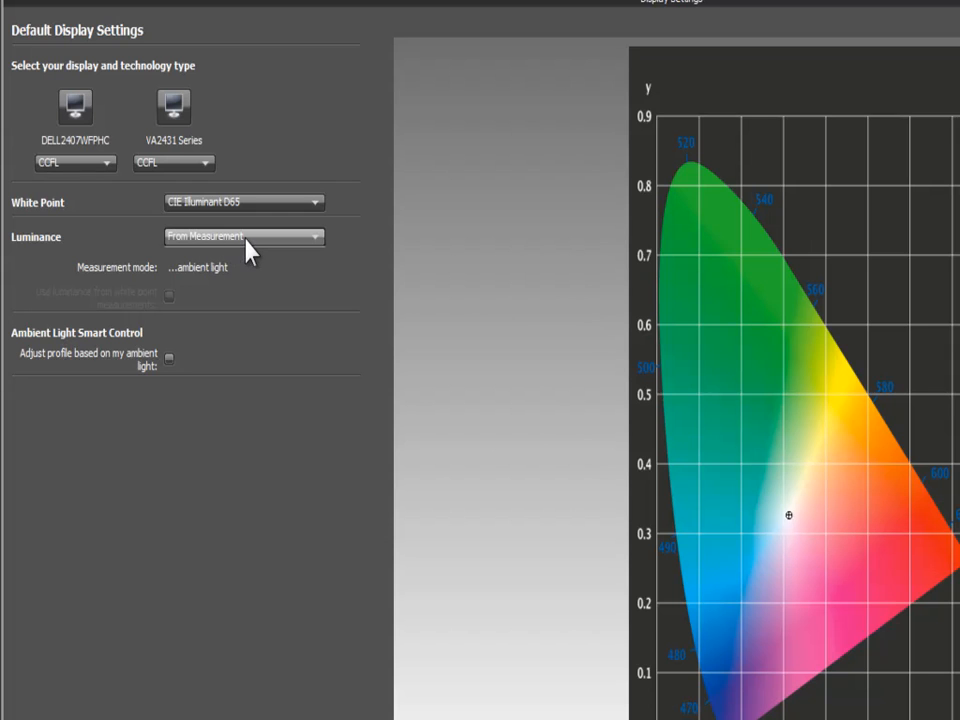
{"action": "mouse_move", "coordinate": [92, 393]}
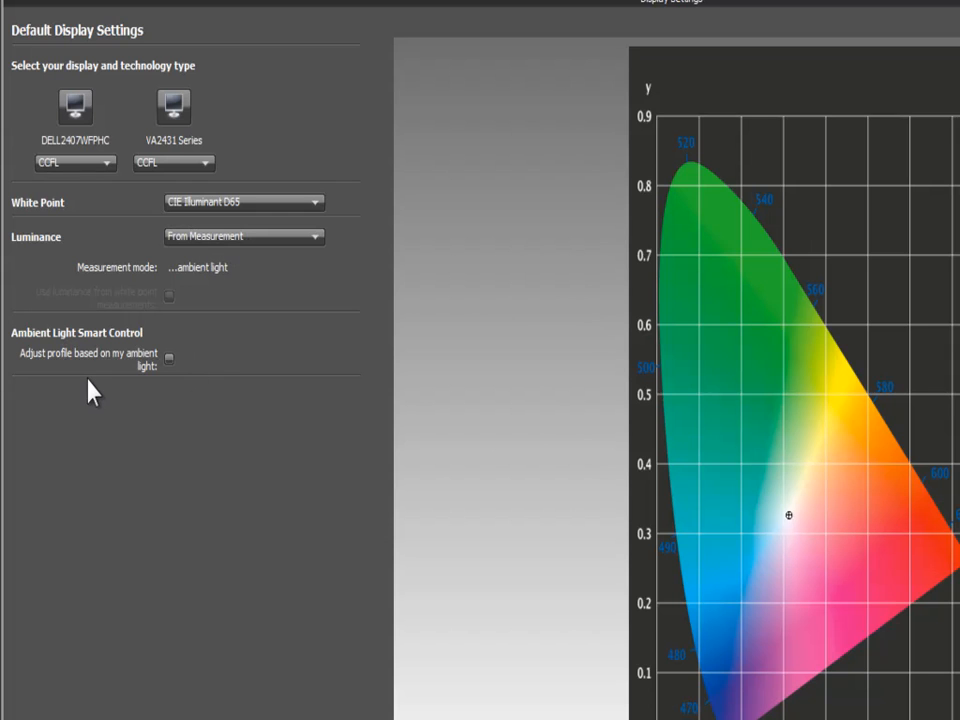
{"action": "mouse_move", "coordinate": [133, 365]}
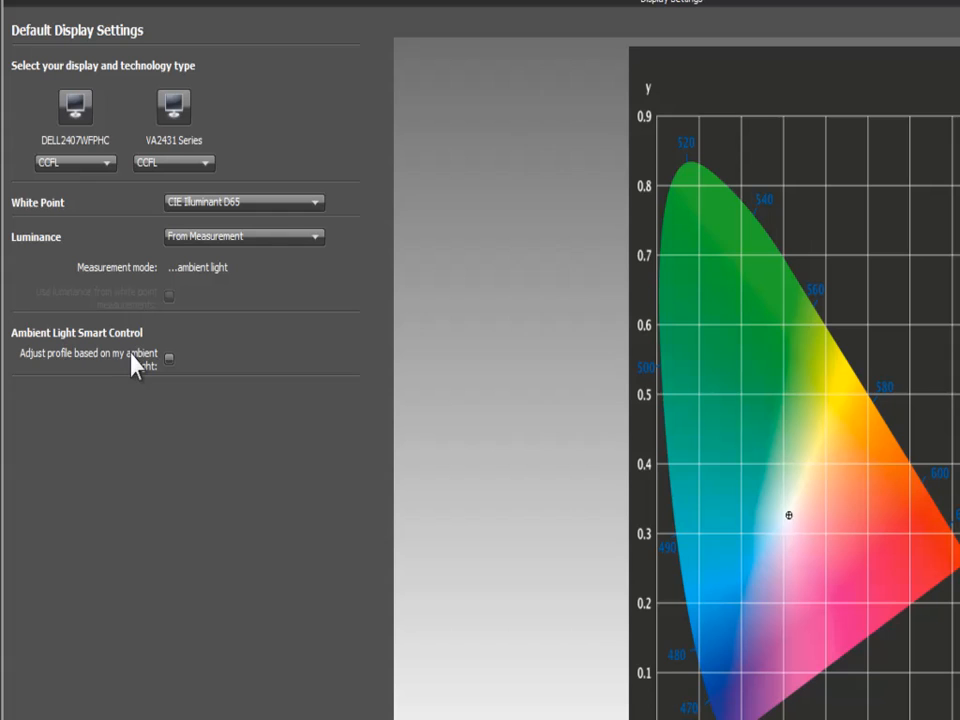
{"action": "mouse_move", "coordinate": [213, 383]}
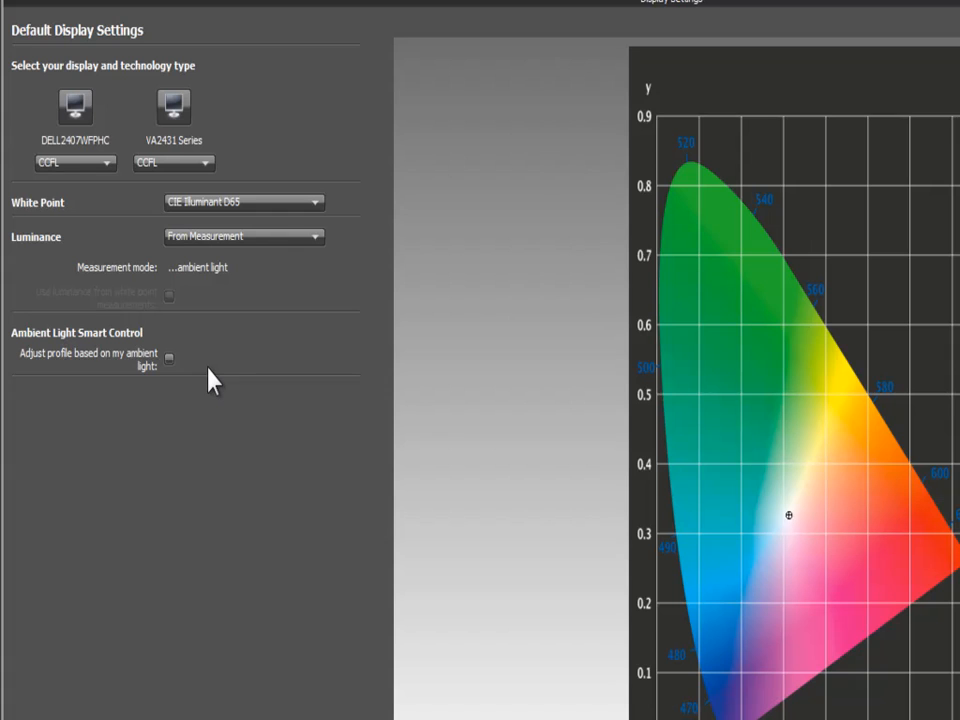
{"action": "mouse_move", "coordinate": [280, 445]}
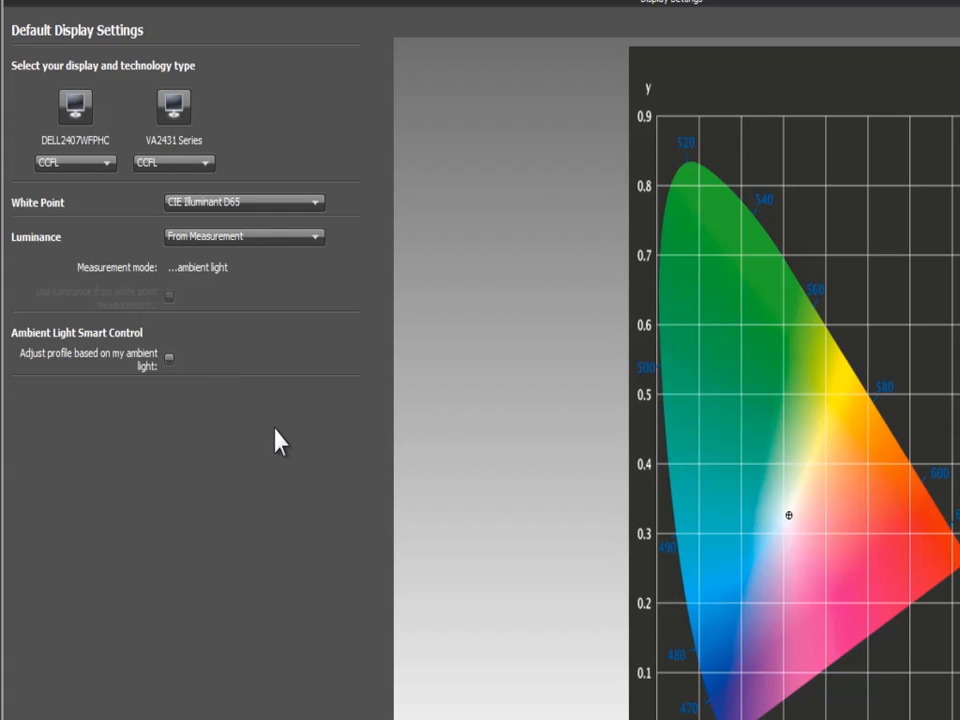
{"action": "mouse_move", "coordinate": [118, 235]}
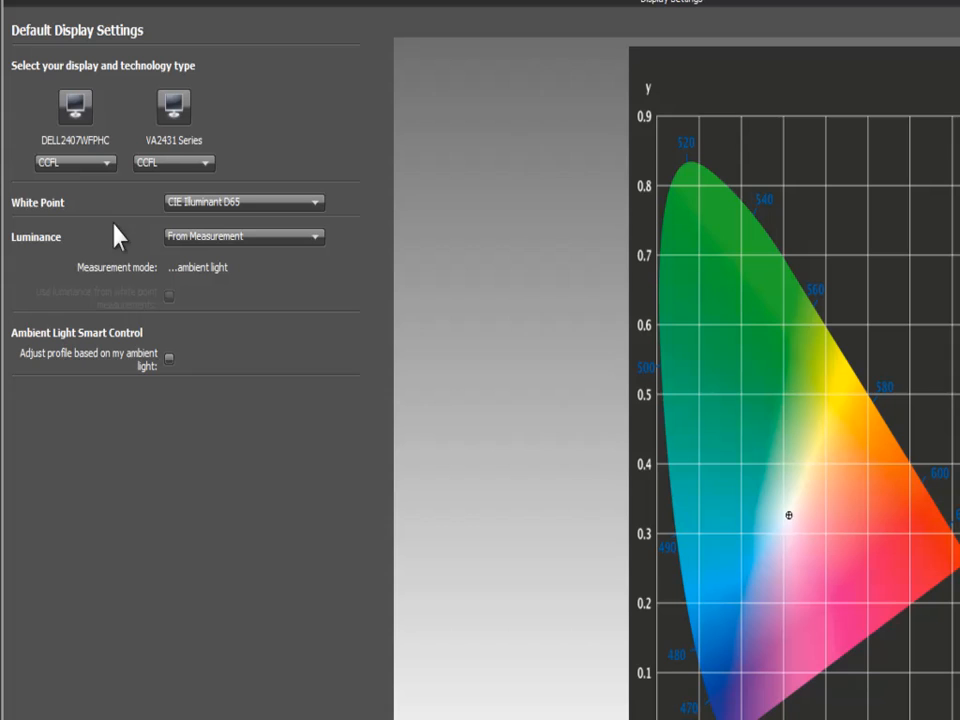
{"action": "mouse_move", "coordinate": [100, 248]}
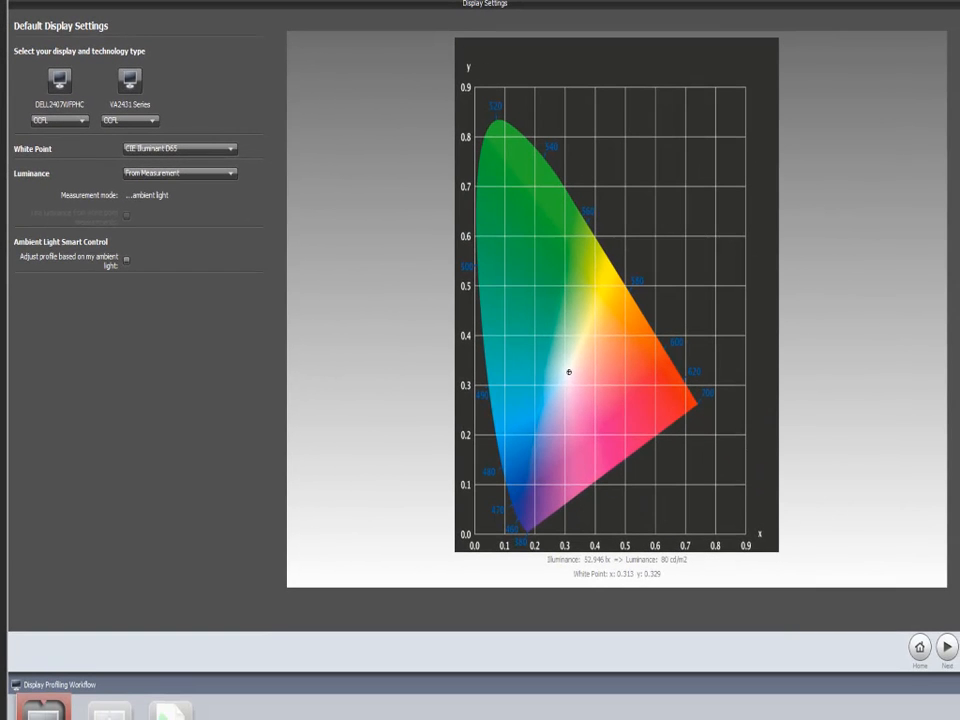
- Accept CCFL, CIE Illuminant D65 and luminance From Measurement, and advance
{"action": "left_click", "coordinate": [946, 647]}
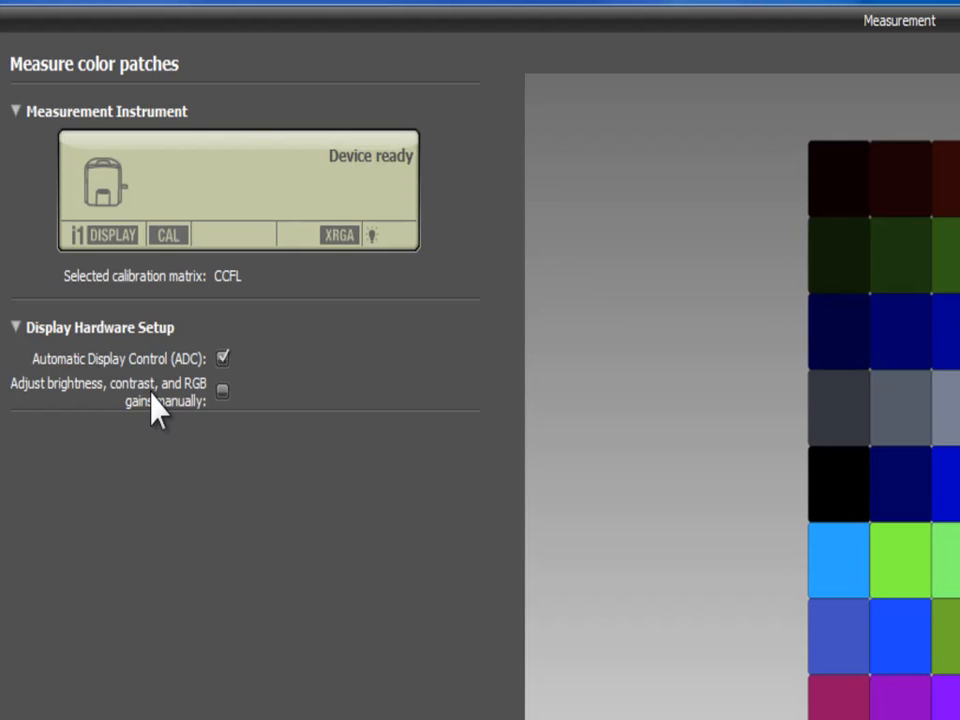
{"action": "mouse_move", "coordinate": [160, 375]}
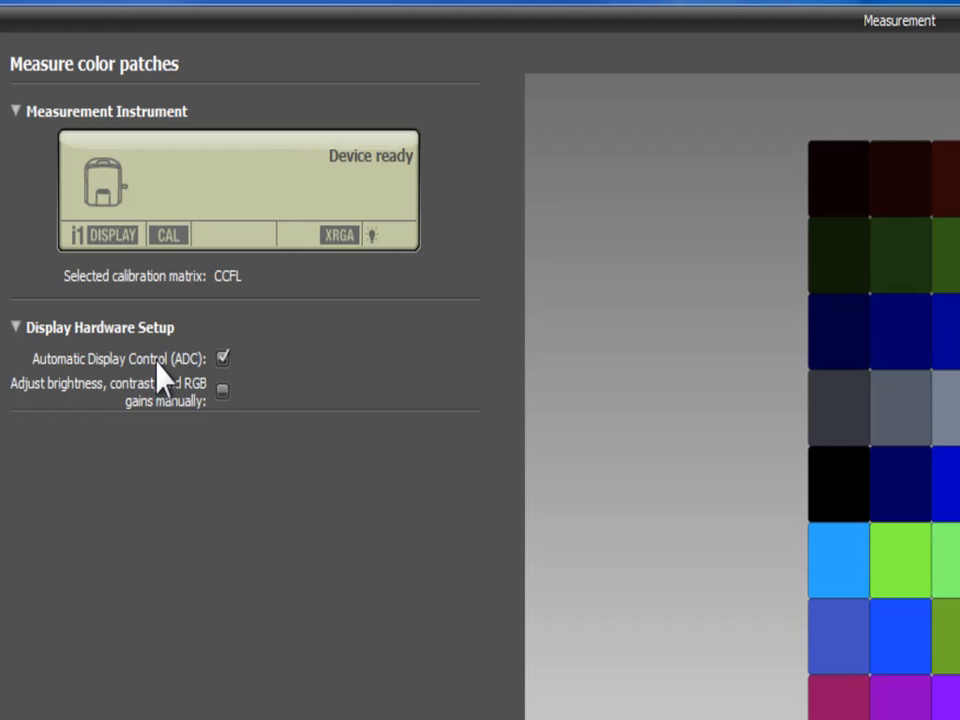
{"action": "mouse_move", "coordinate": [165, 380]}
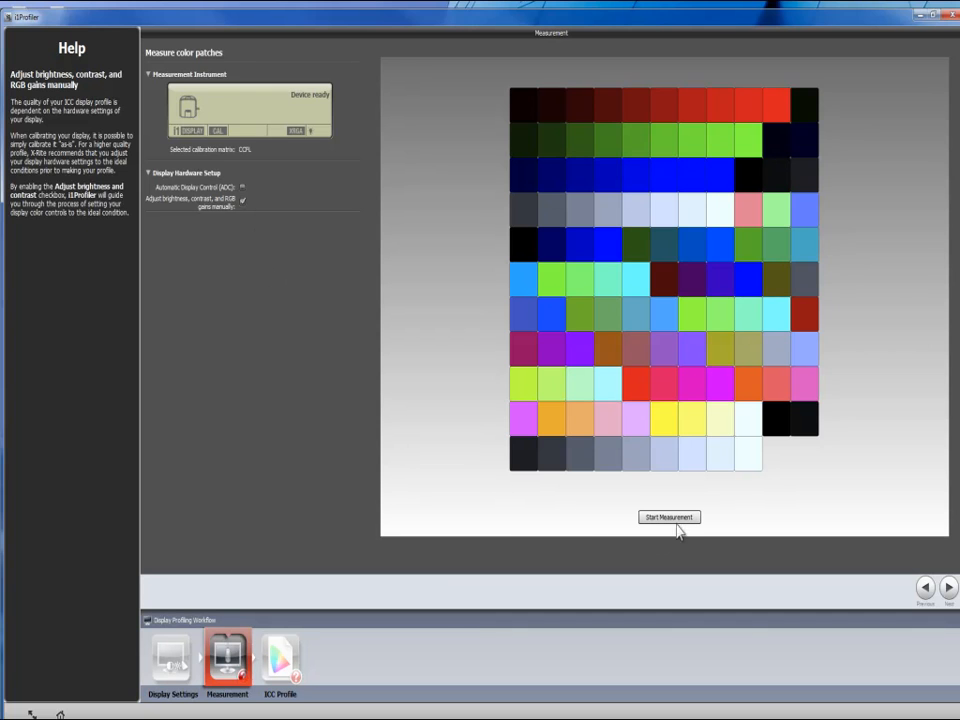
- Begin patch measurement with manual brightness, contrast and RGB gain adjustment
{"action": "left_click", "coordinate": [668, 517]}
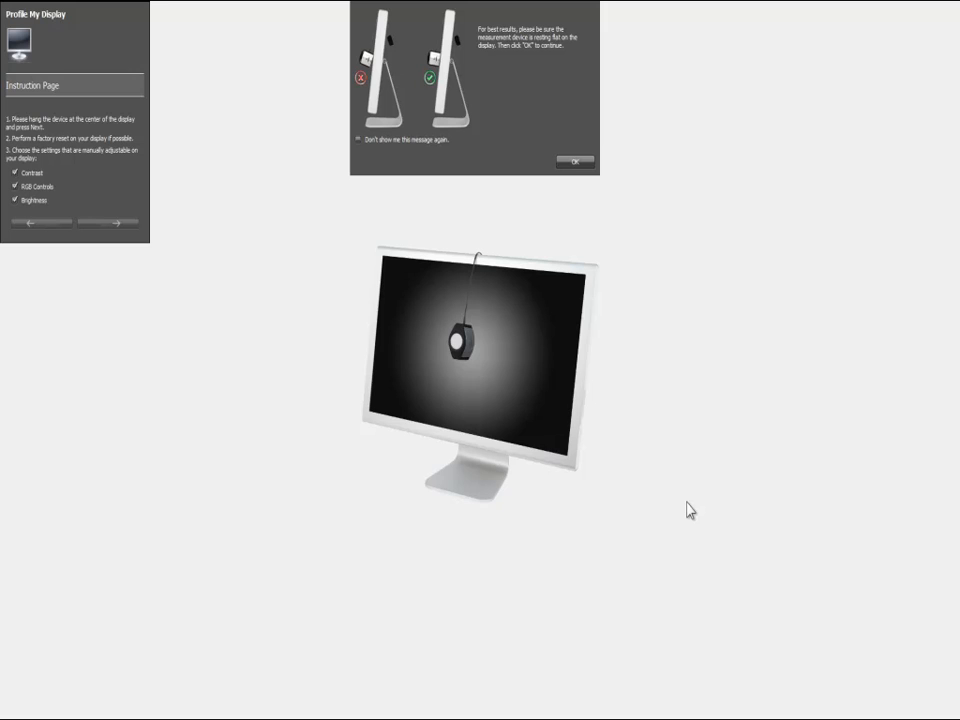
{"action": "mouse_move", "coordinate": [517, 360]}
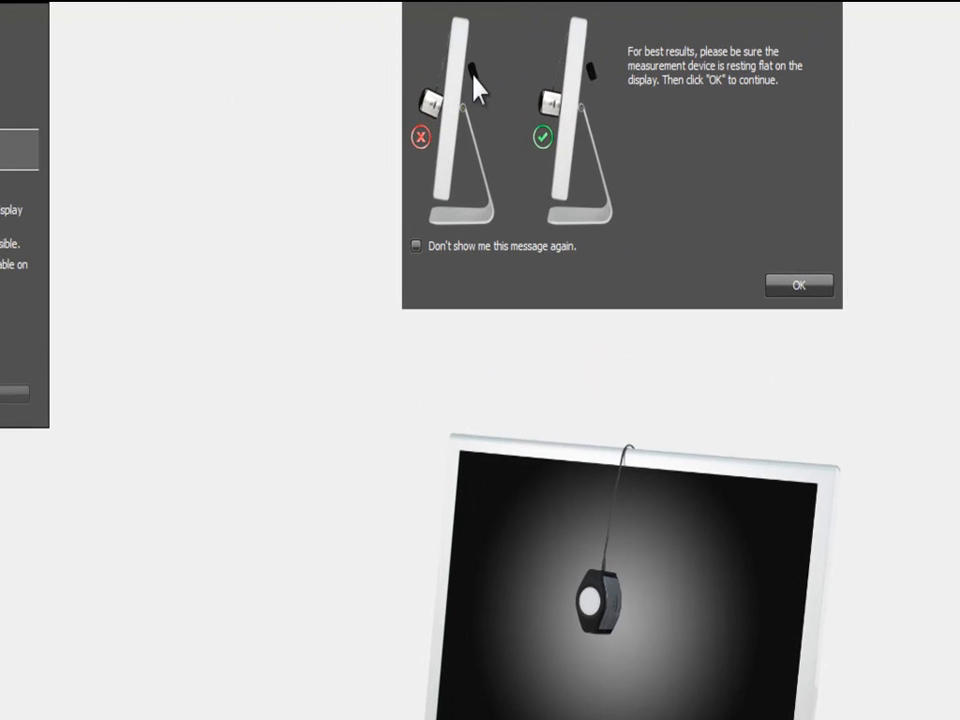
{"action": "mouse_move", "coordinate": [475, 58]}
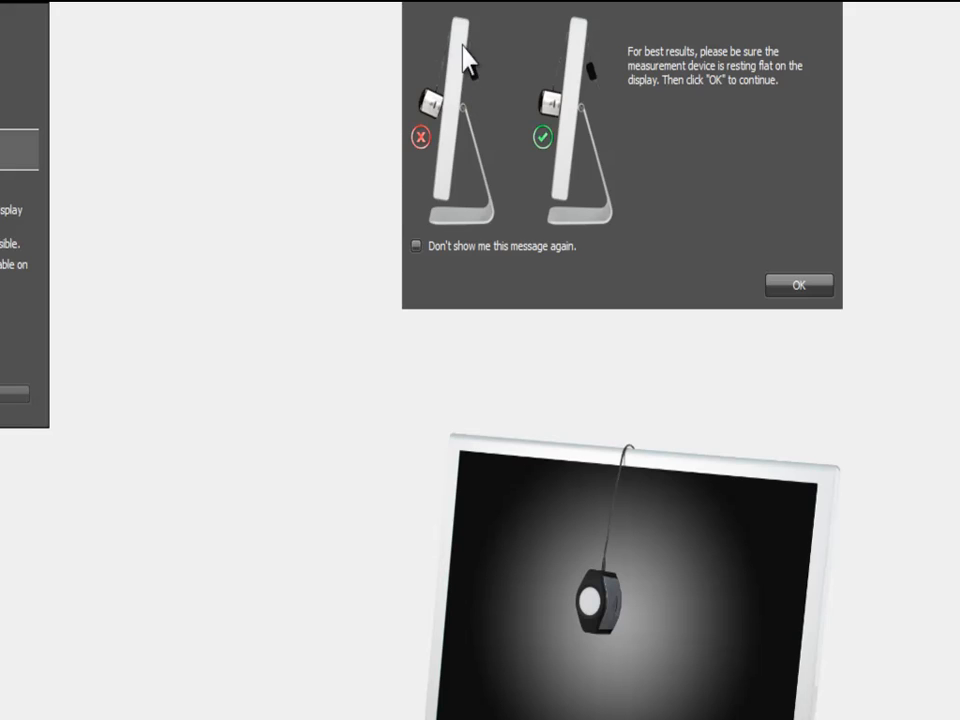
{"action": "mouse_move", "coordinate": [425, 140]}
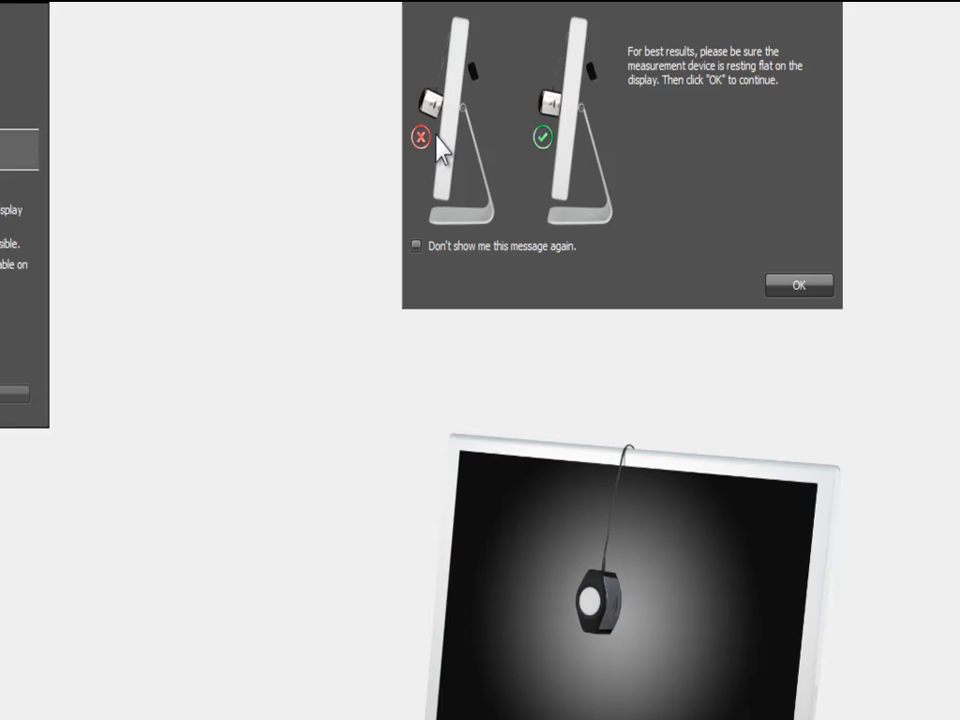
{"action": "mouse_move", "coordinate": [578, 118]}
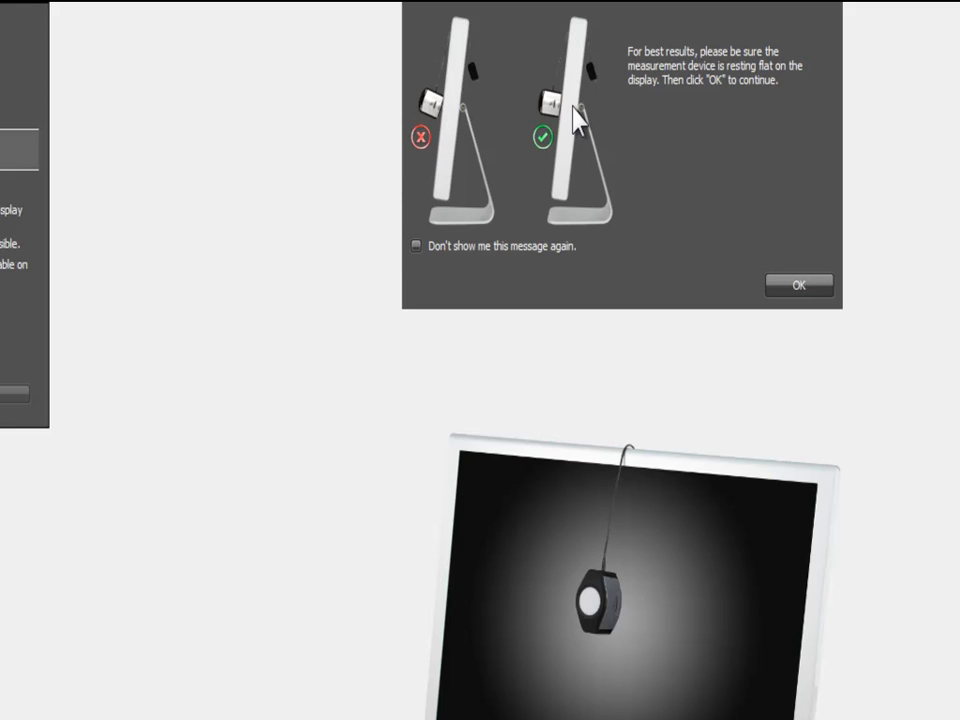
{"action": "mouse_move", "coordinate": [568, 118]}
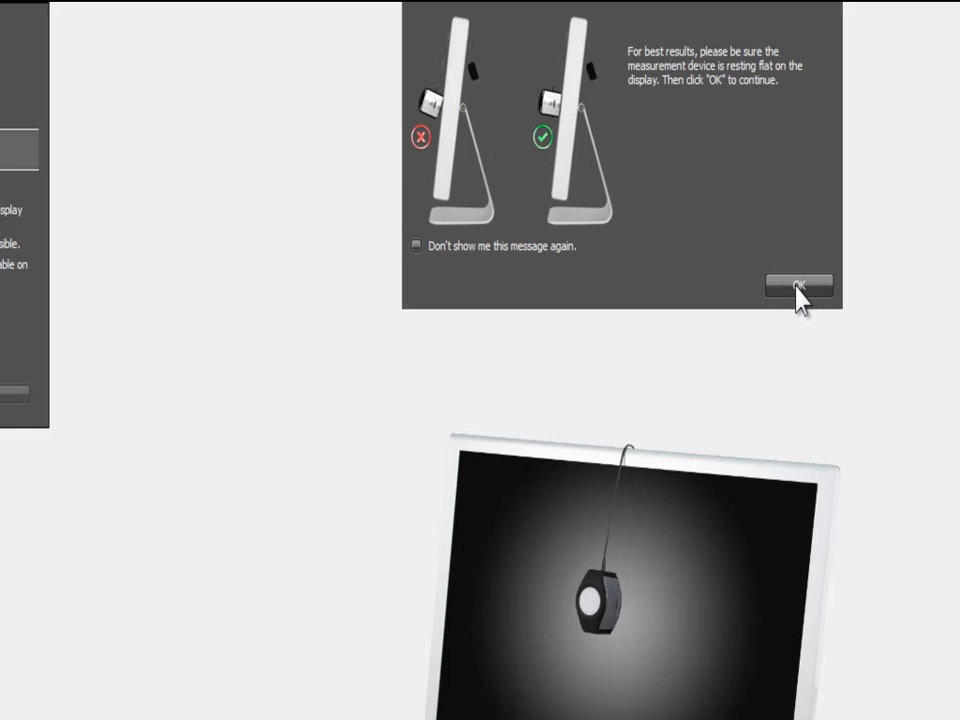
- Dismiss the placement advice, keeping Contrast, RGB Controls and Brightness ticked
{"action": "left_click", "coordinate": [798, 285]}
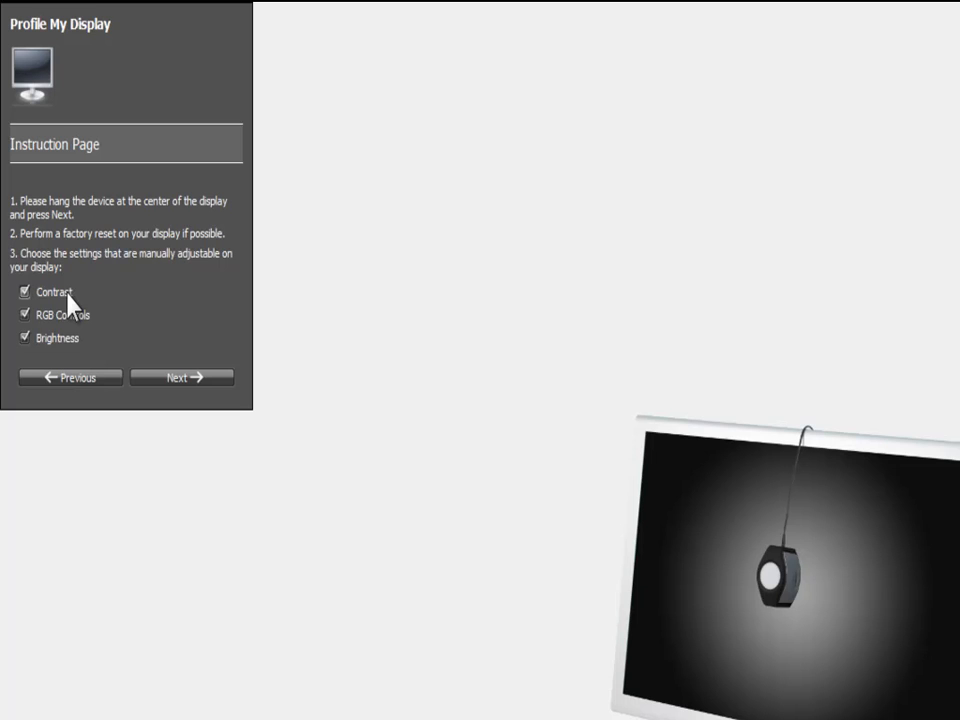
{"action": "mouse_move", "coordinate": [82, 350]}
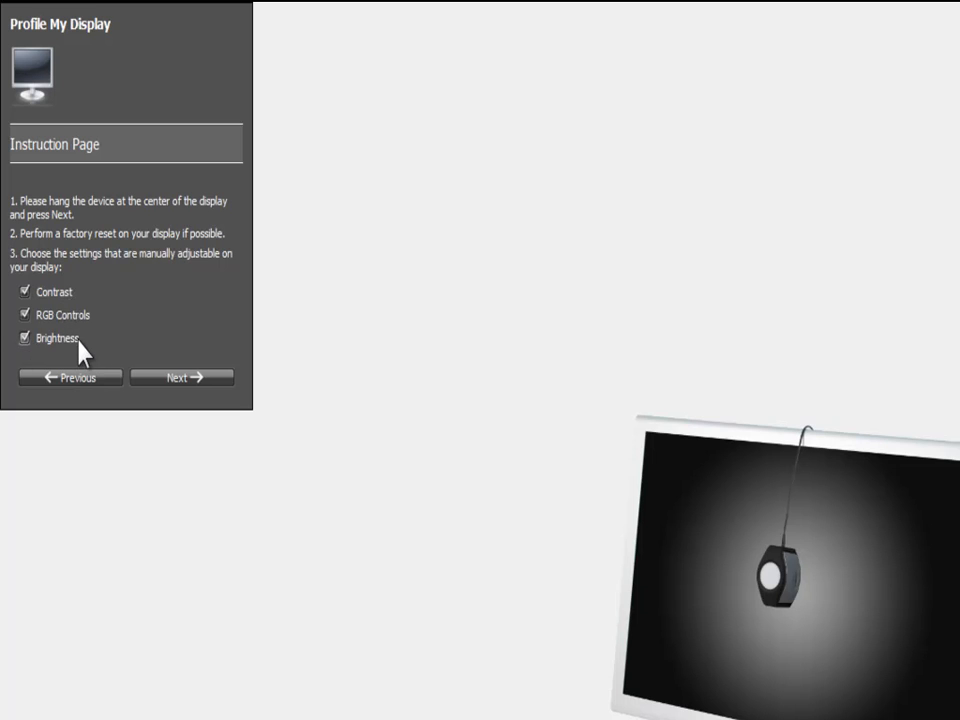
{"action": "mouse_move", "coordinate": [98, 310]}
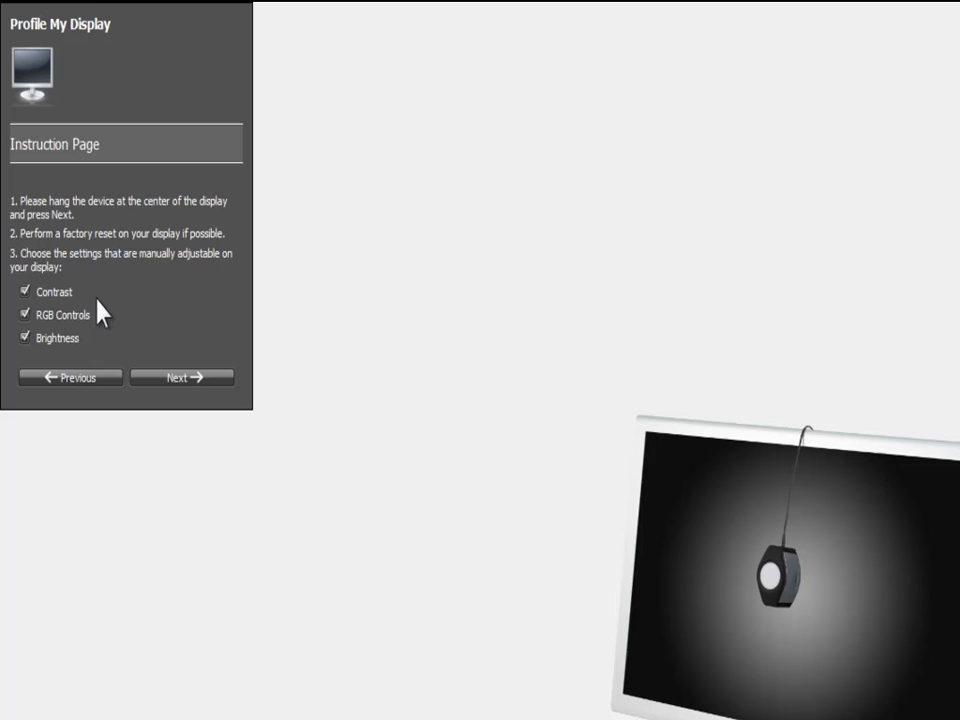
{"action": "mouse_move", "coordinate": [55, 325]}
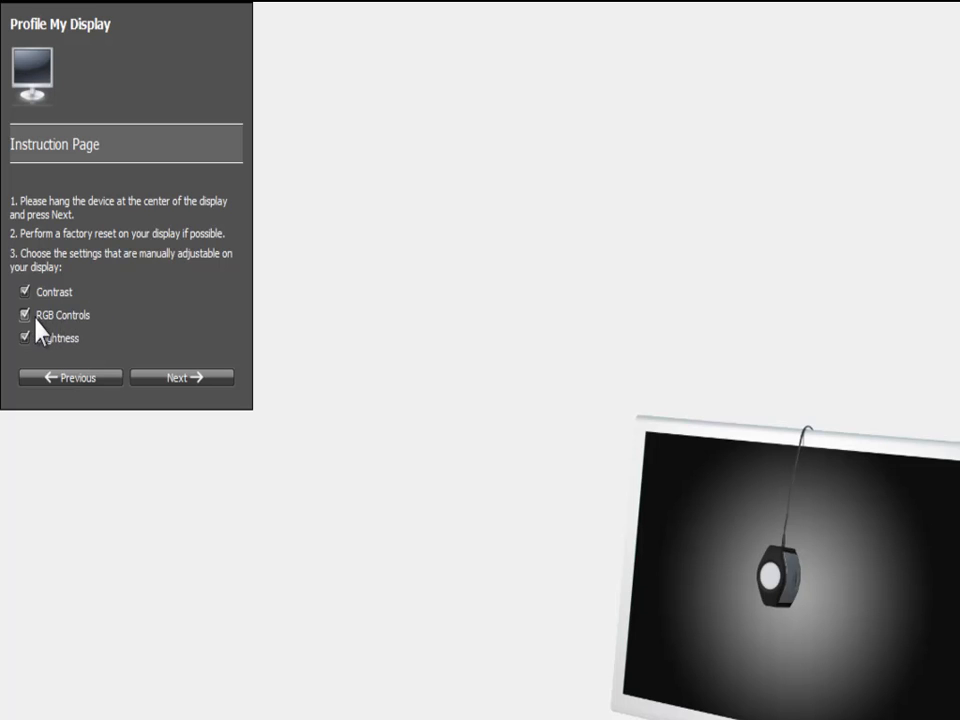
{"action": "mouse_move", "coordinate": [78, 328]}
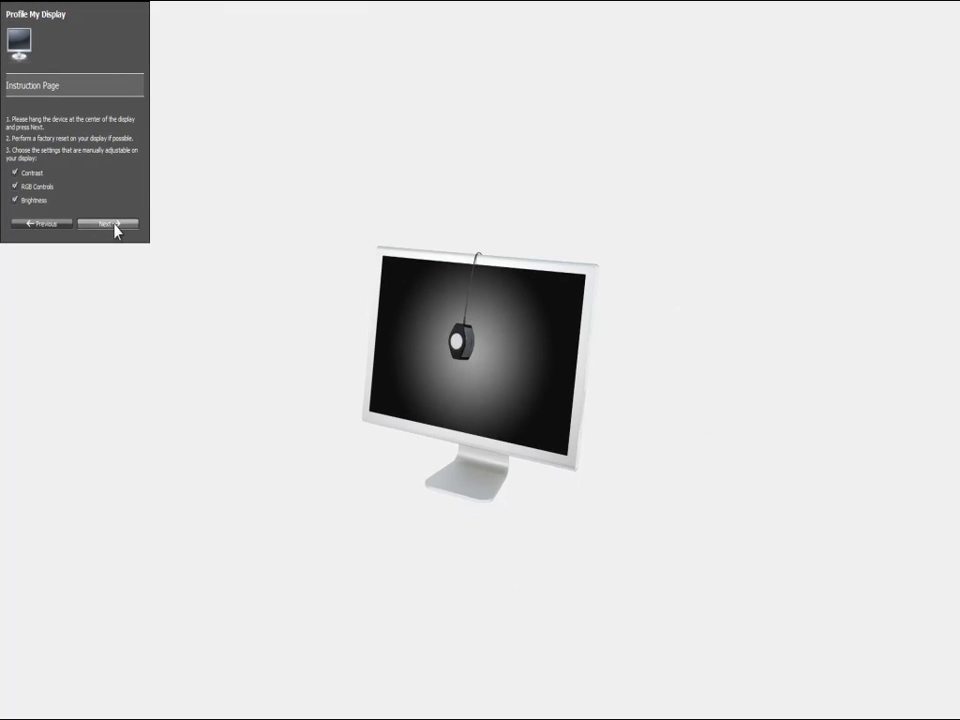
- Advance to the contrast adjustment step with its green quality check
{"action": "left_click", "coordinate": [107, 223]}
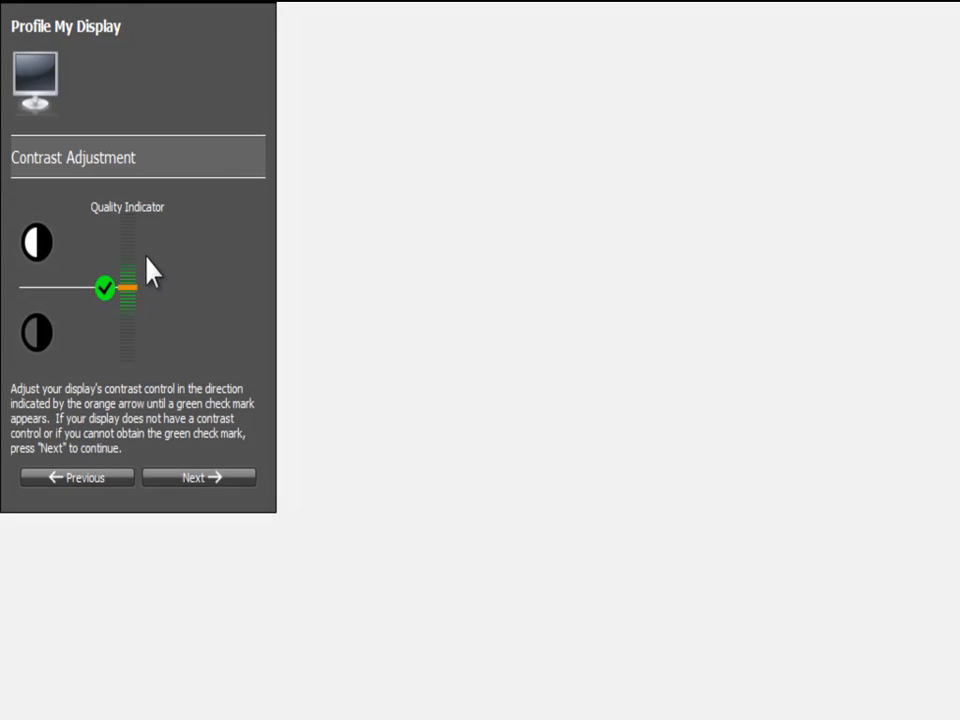
{"action": "mouse_move", "coordinate": [140, 300]}
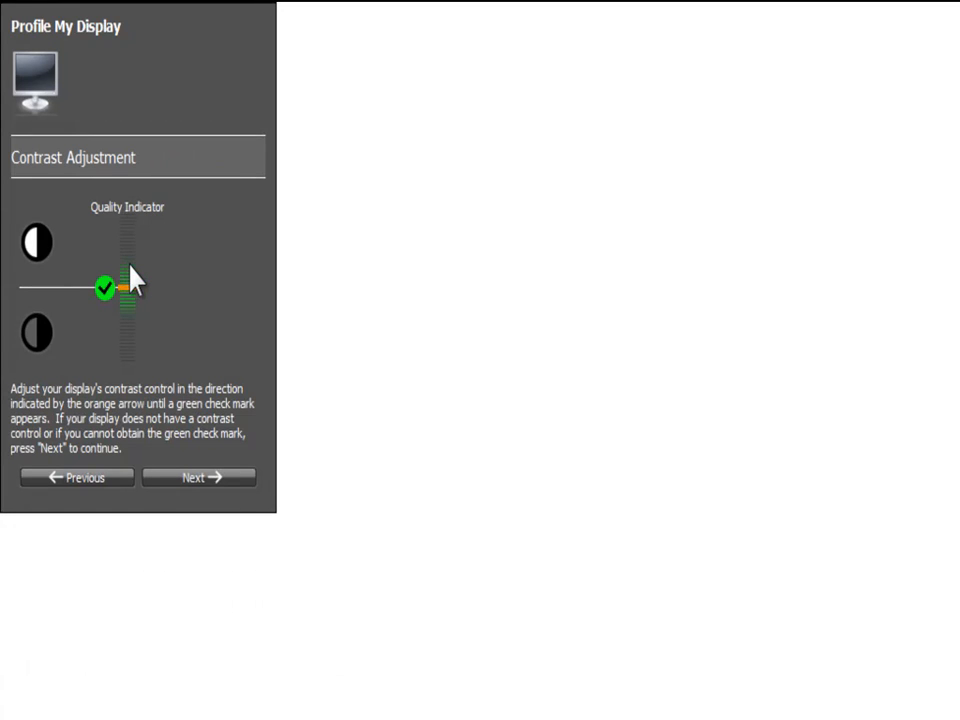
{"action": "mouse_move", "coordinate": [120, 325]}
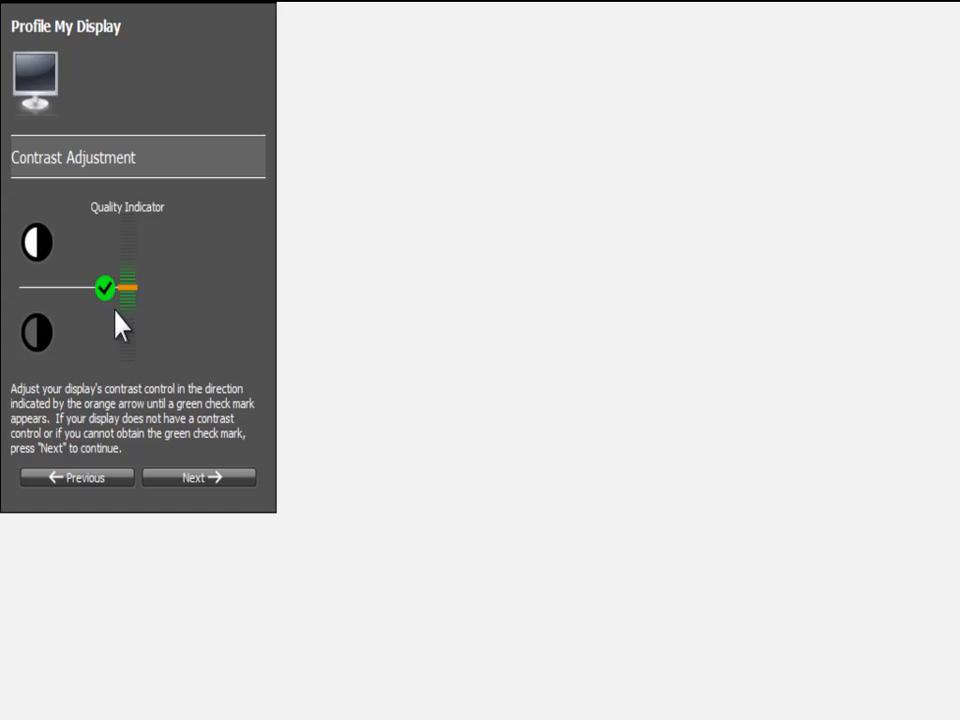
{"action": "mouse_move", "coordinate": [140, 325]}
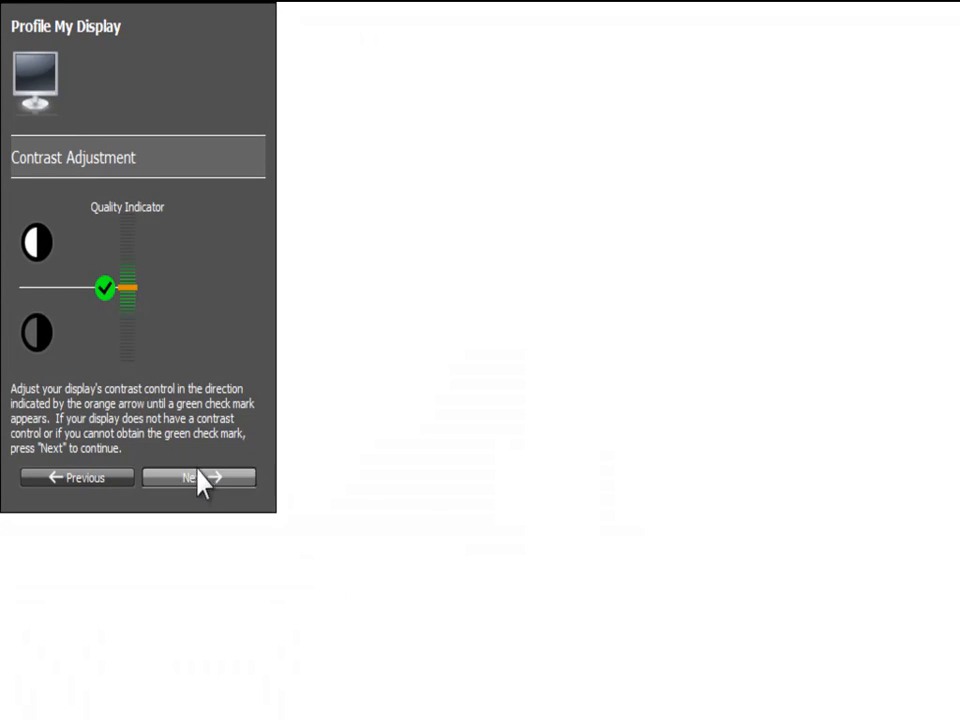
{"action": "mouse_move", "coordinate": [221, 388]}
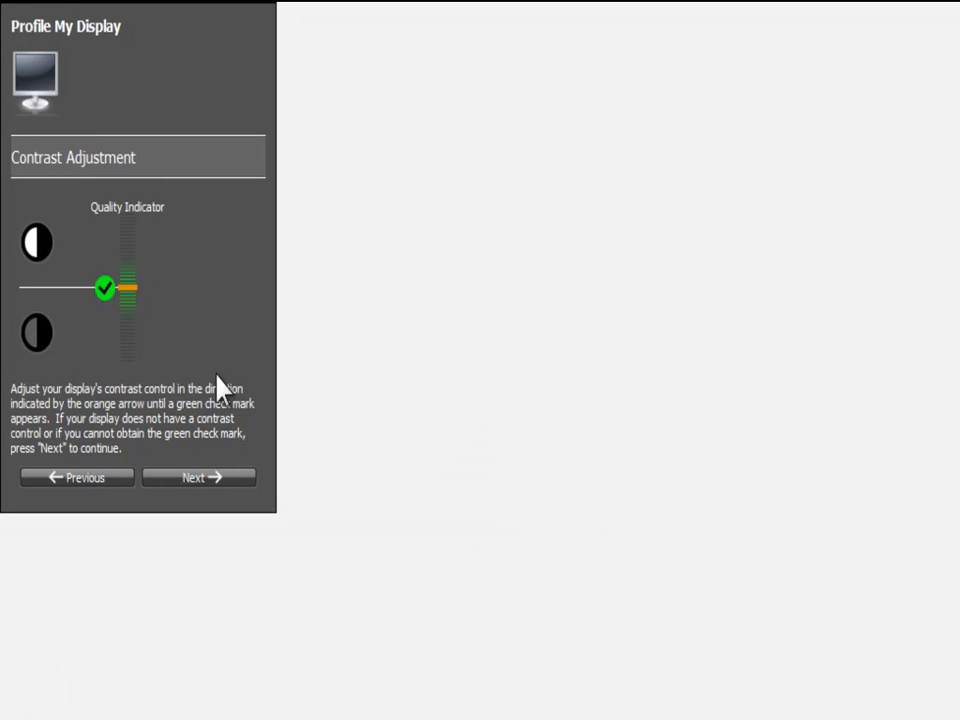
{"action": "mouse_move", "coordinate": [160, 280]}
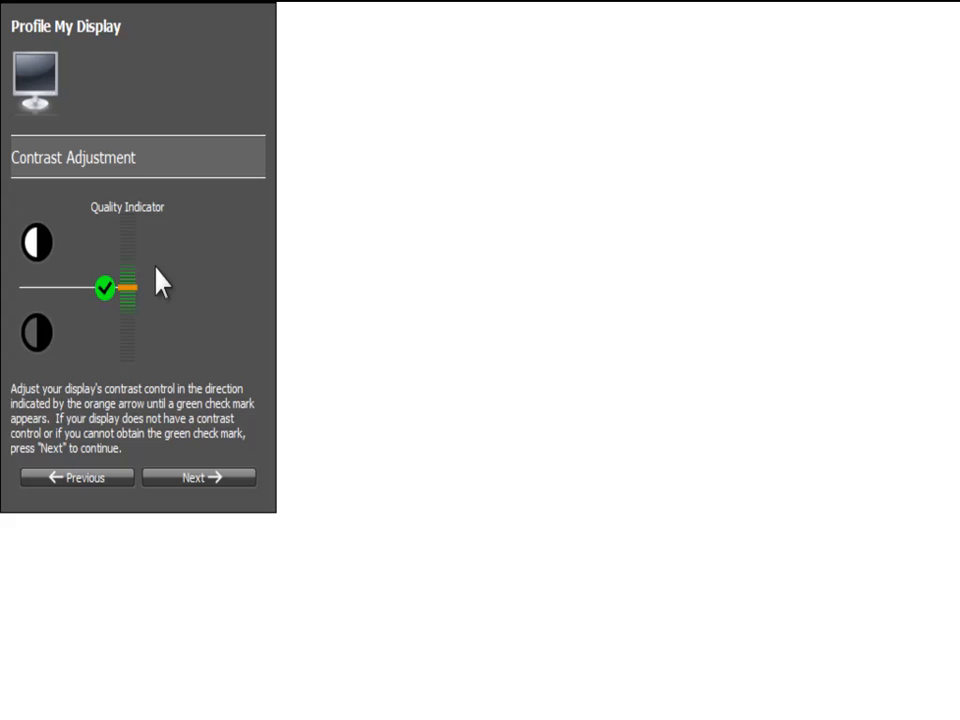
{"action": "mouse_move", "coordinate": [132, 308]}
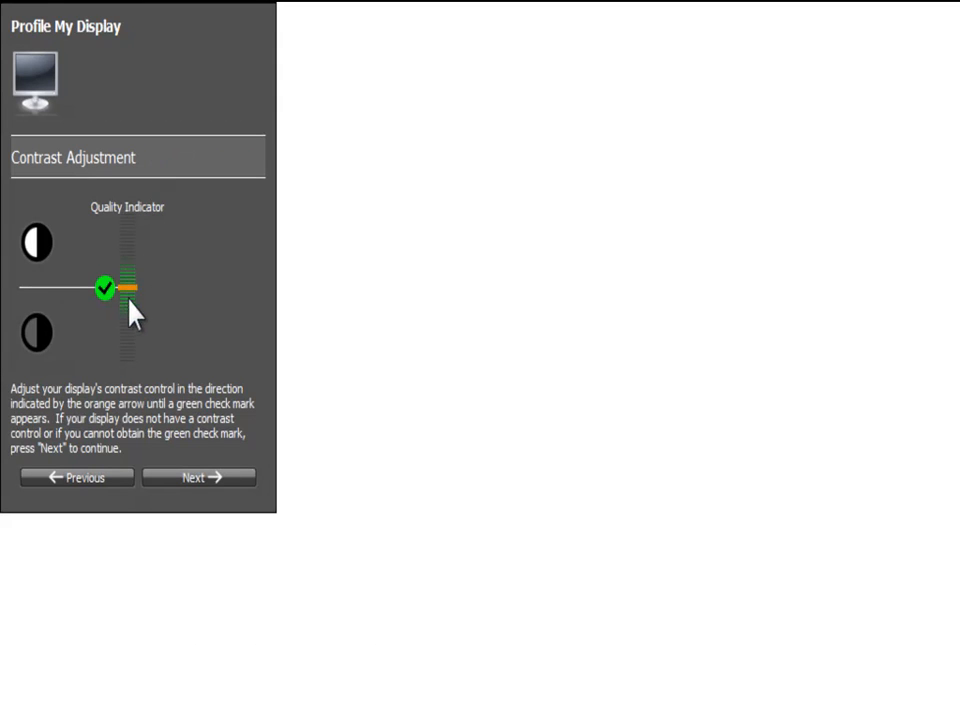
{"action": "mouse_move", "coordinate": [170, 330]}
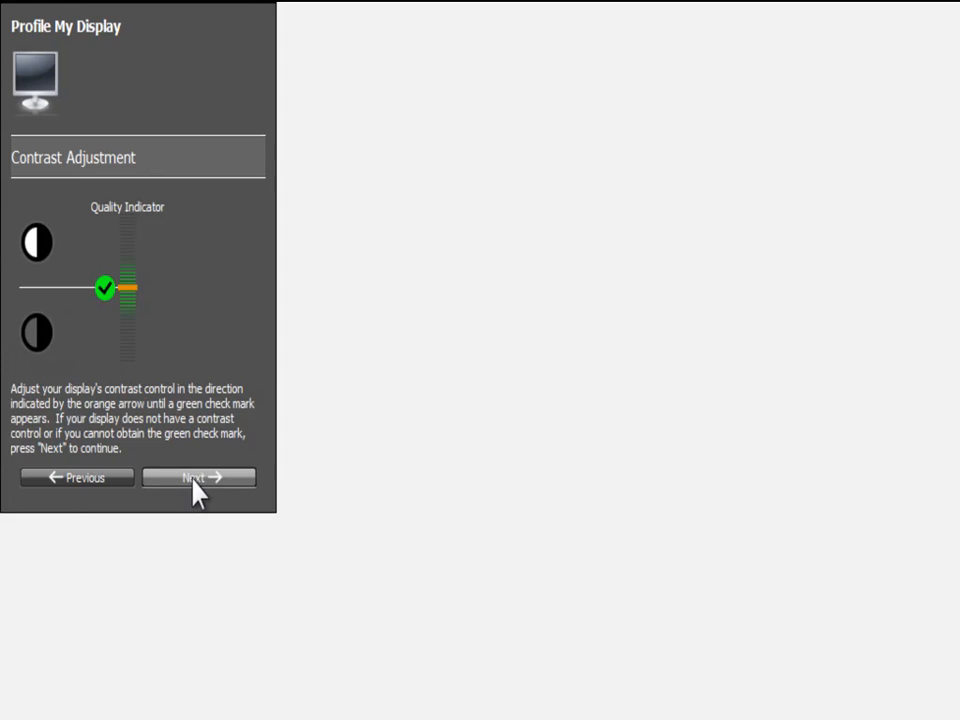
- Match the white point at 6515 K against the 6502 K target, then continue
{"action": "left_click", "coordinate": [198, 477]}
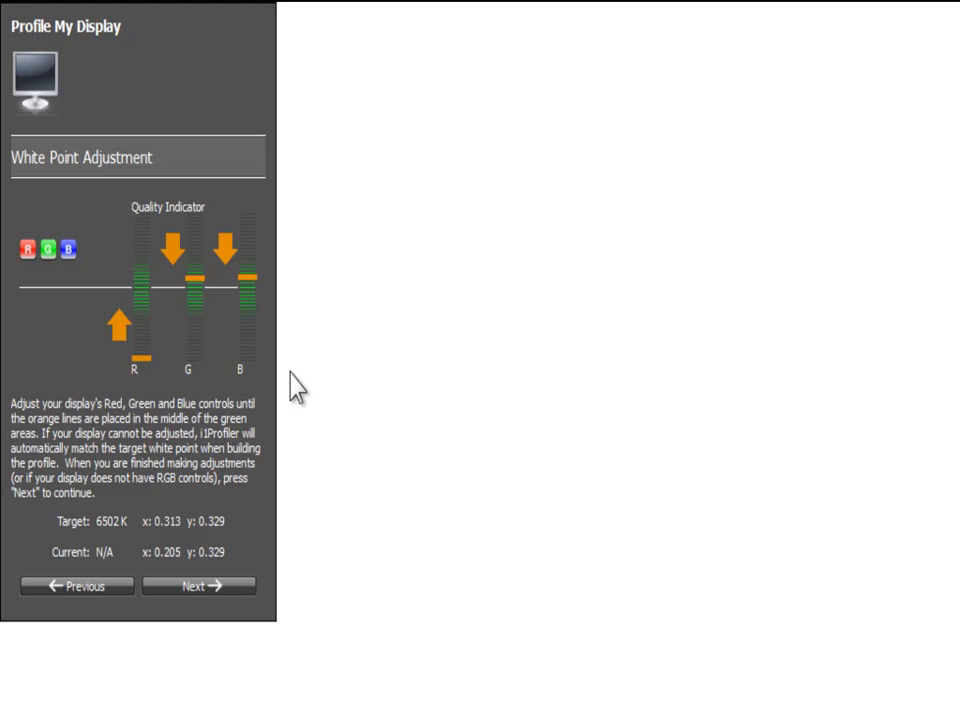
{"action": "mouse_move", "coordinate": [148, 340]}
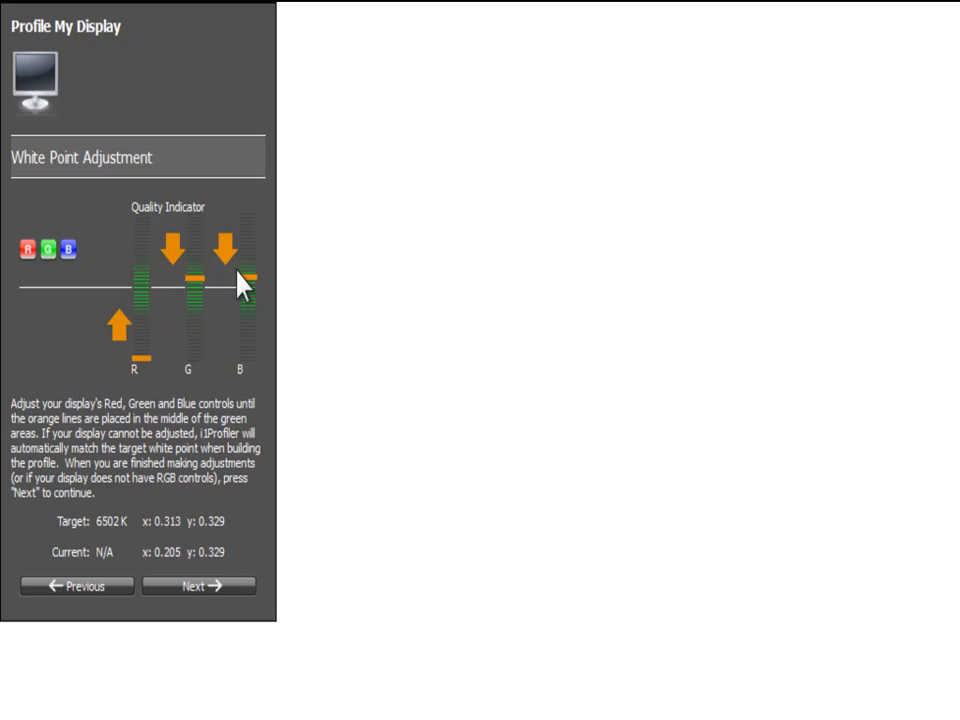
{"action": "mouse_move", "coordinate": [148, 360]}
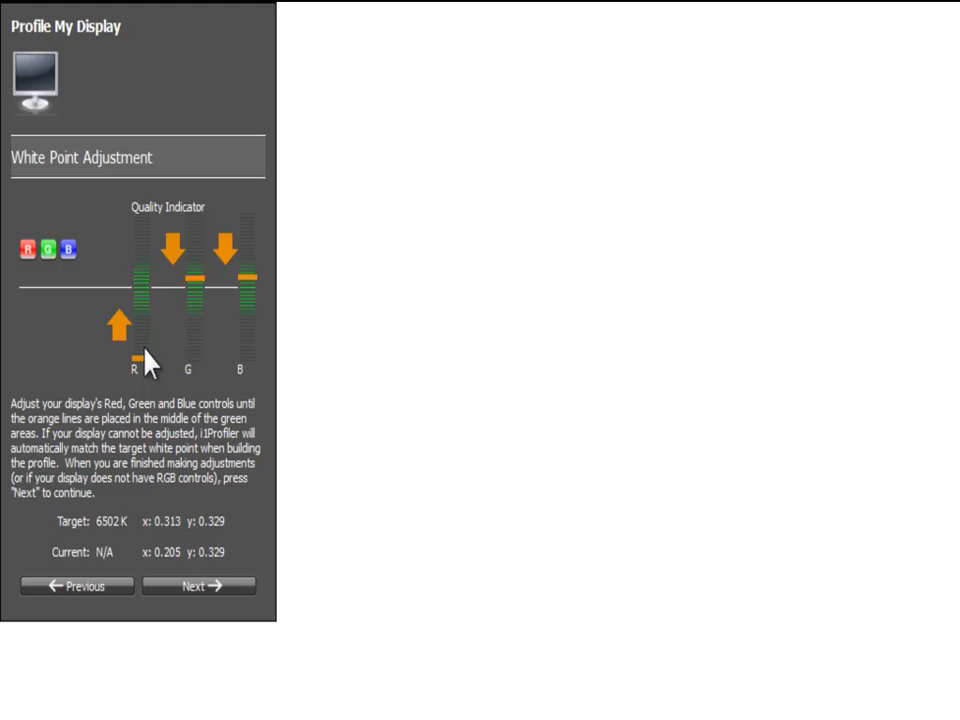
{"action": "mouse_move", "coordinate": [150, 308]}
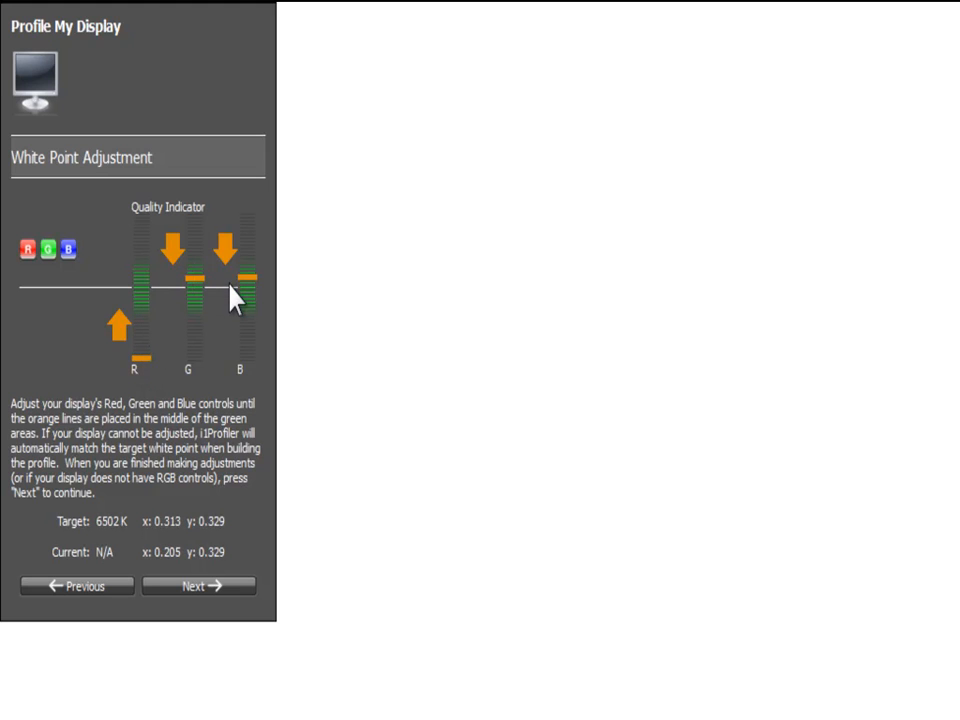
{"action": "mouse_move", "coordinate": [230, 310]}
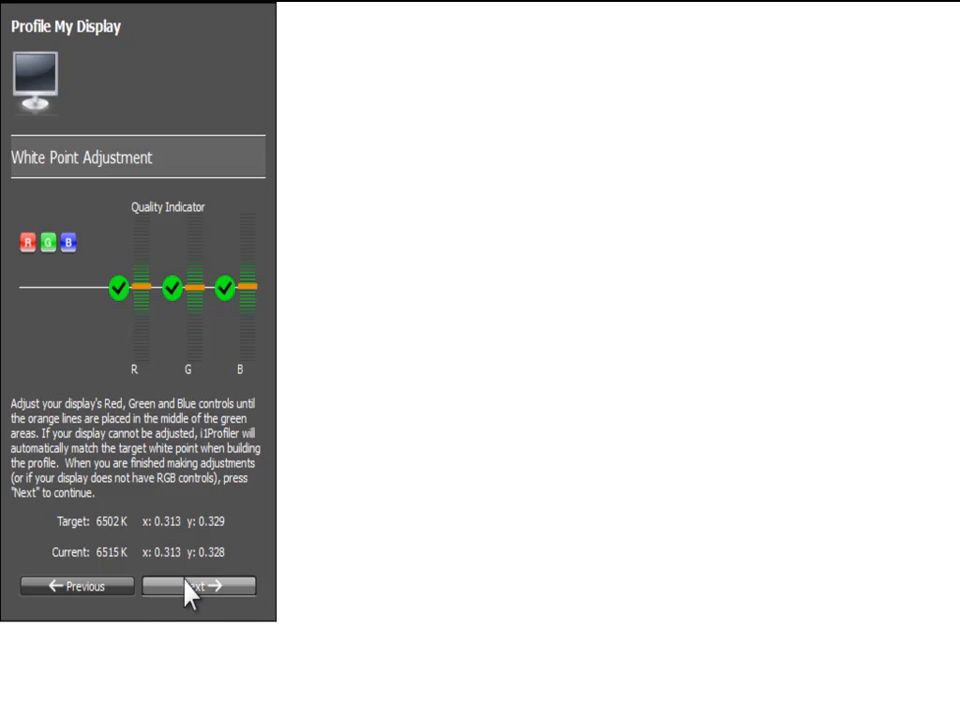
{"action": "left_click", "coordinate": [198, 586]}
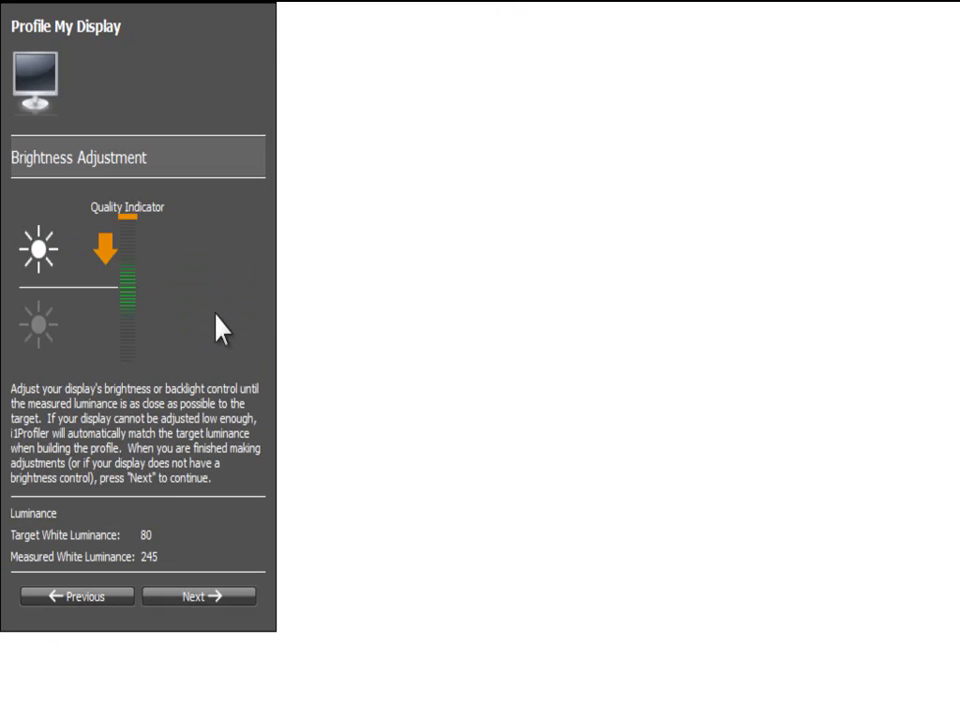
{"action": "mouse_move", "coordinate": [165, 567]}
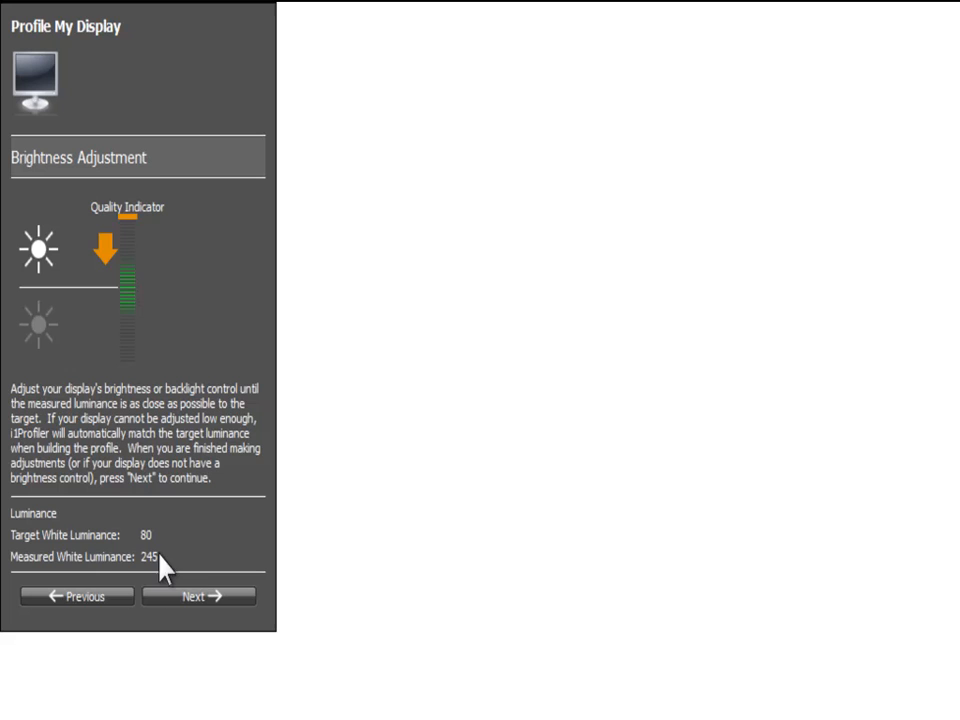
{"action": "mouse_move", "coordinate": [137, 570]}
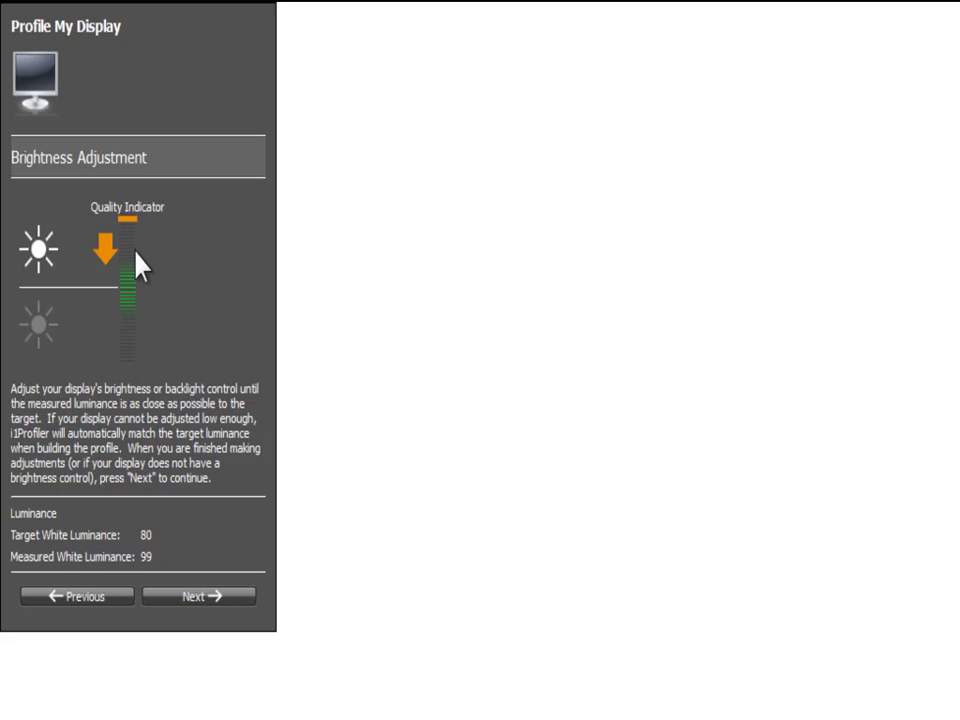
{"action": "mouse_move", "coordinate": [125, 300]}
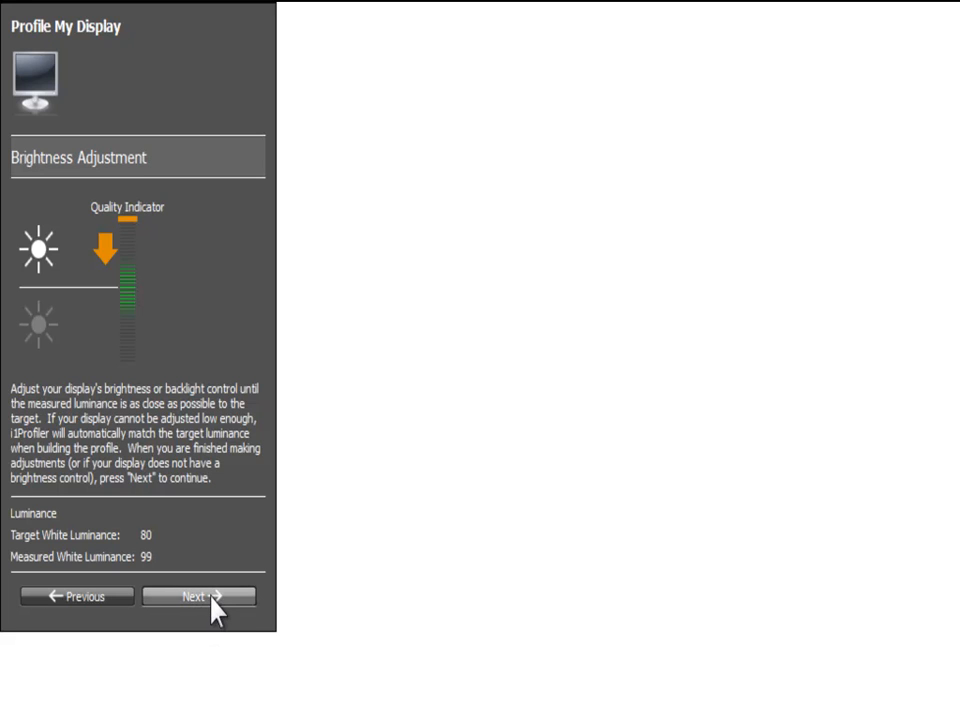
- Finish brightness adjustment at 99 measured white luminance against target 80
{"action": "left_click", "coordinate": [199, 596]}
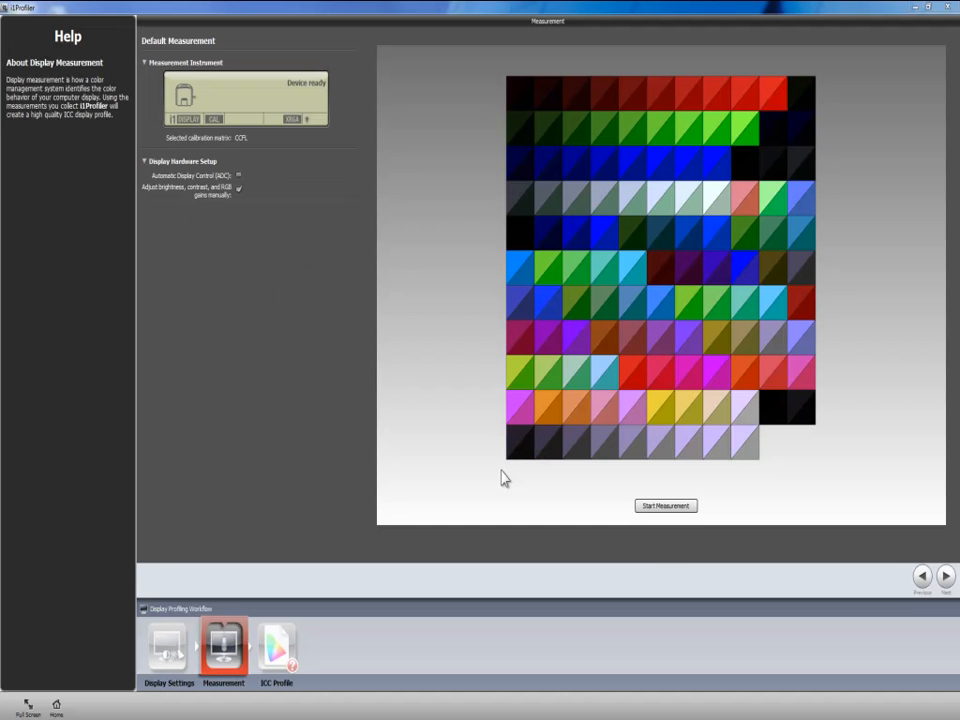
{"action": "mouse_move", "coordinate": [660, 520]}
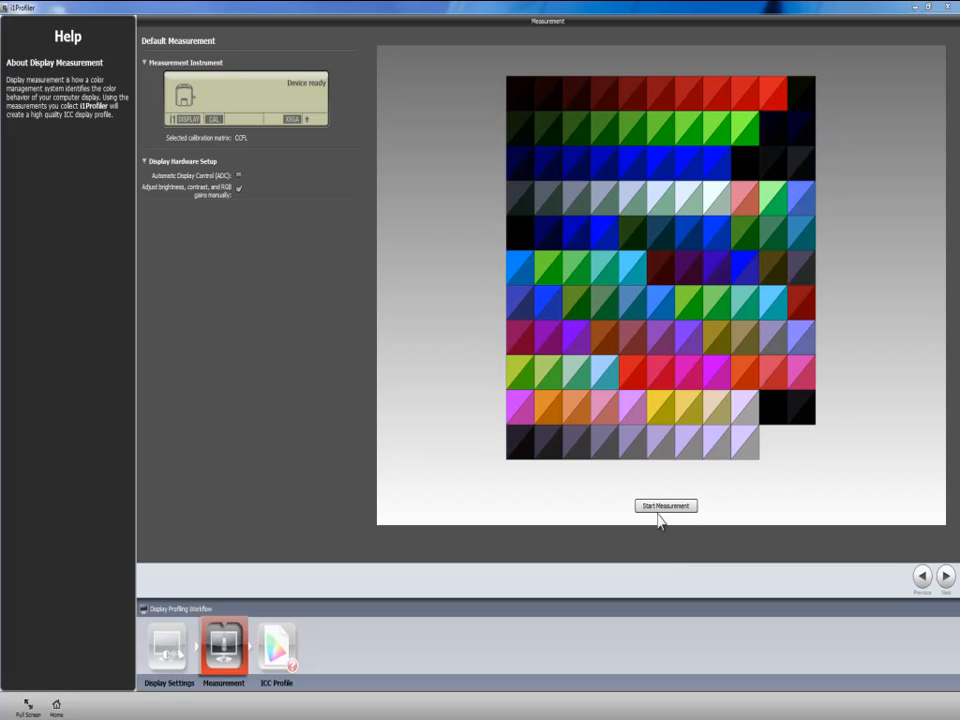
{"action": "mouse_move", "coordinate": [510, 474]}
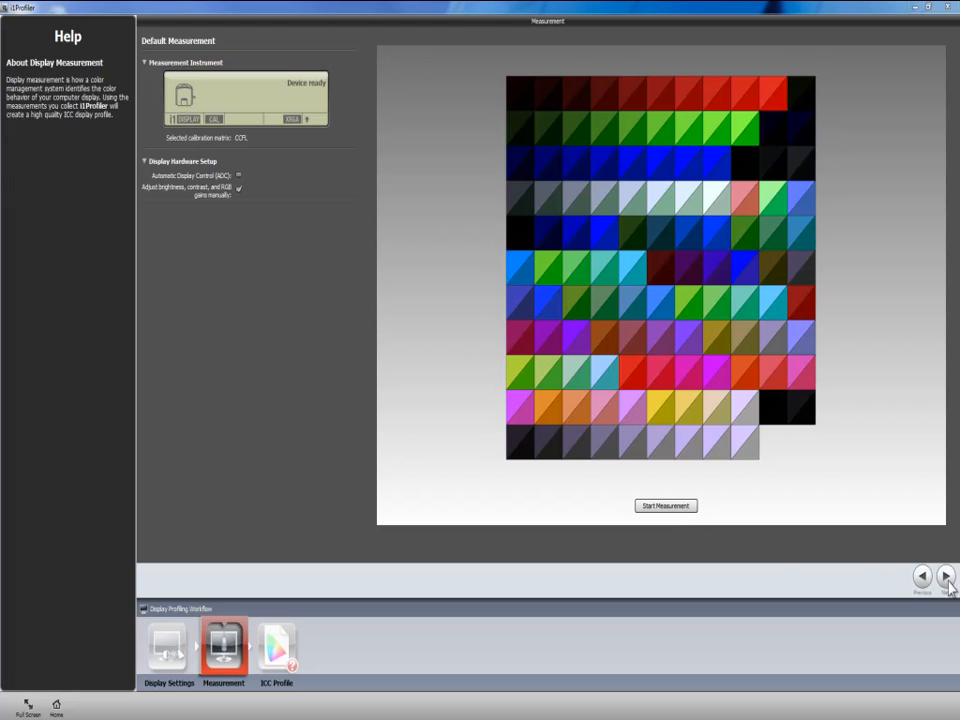
- Advance from patch measurement to the ICC Profile page with the Next arrow
{"action": "left_click", "coordinate": [945, 576]}
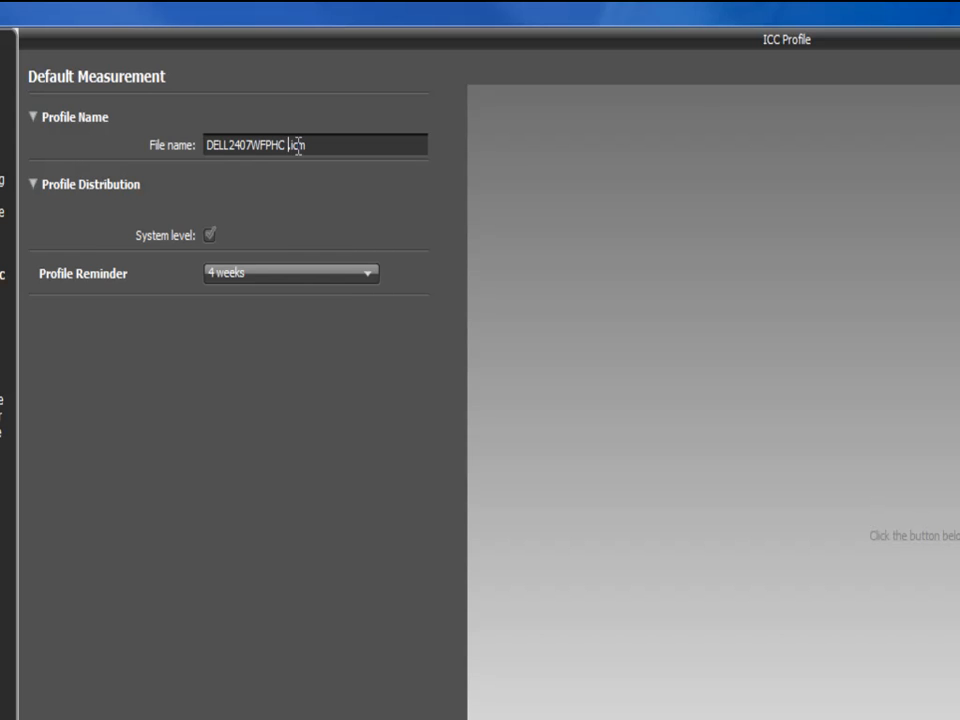
- Append 072612 to the DELL2407WFPHC file name and keep the 4-week reminder
{"action": "type", "text": "072612"}
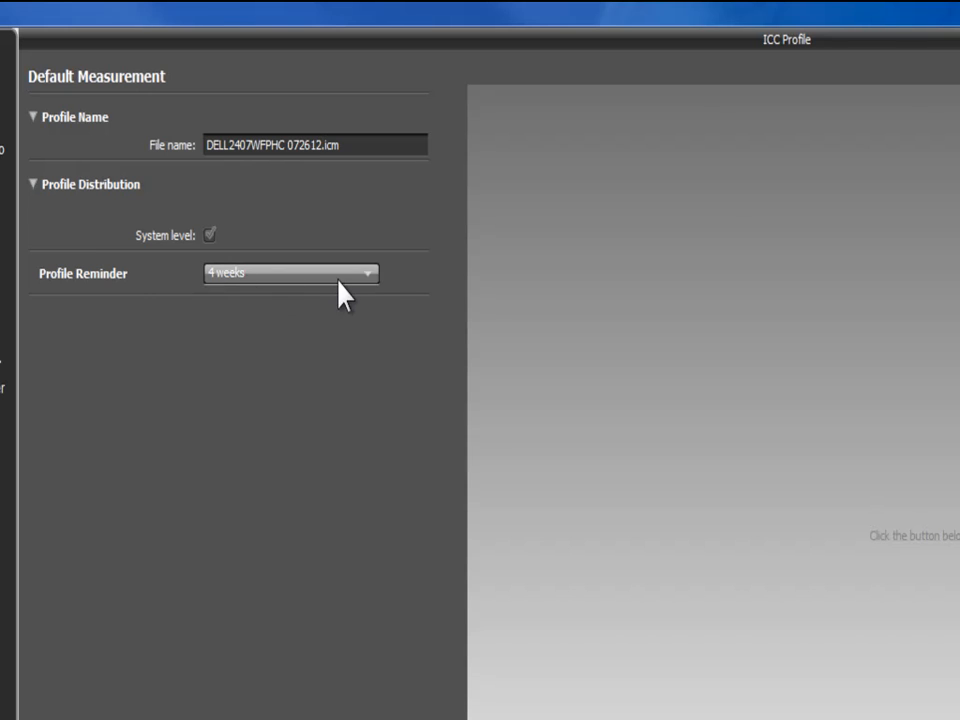
{"action": "left_click", "coordinate": [290, 273]}
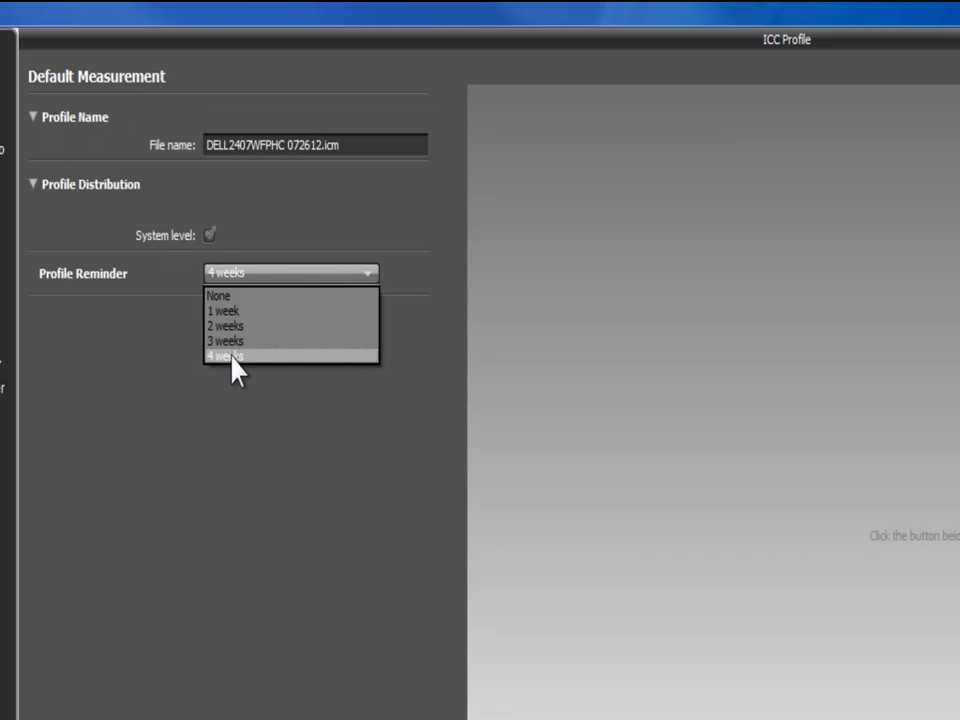
{"action": "mouse_move", "coordinate": [225, 375]}
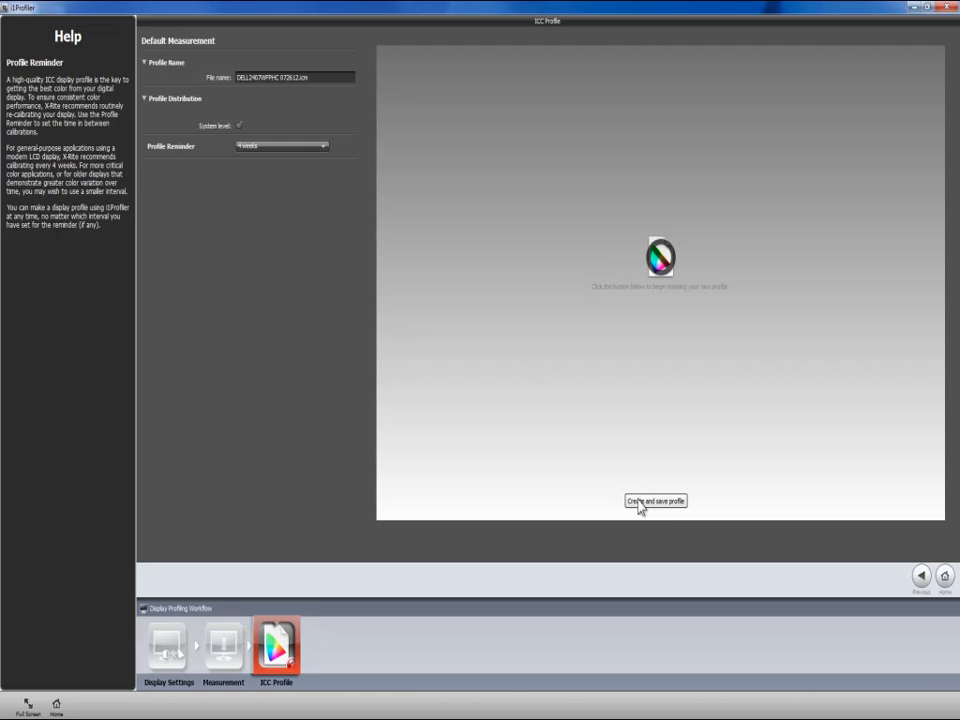
- Save the DELL2407WFPHC 072612 profile and toggle Before/After on the sample images
{"action": "left_click", "coordinate": [655, 501]}
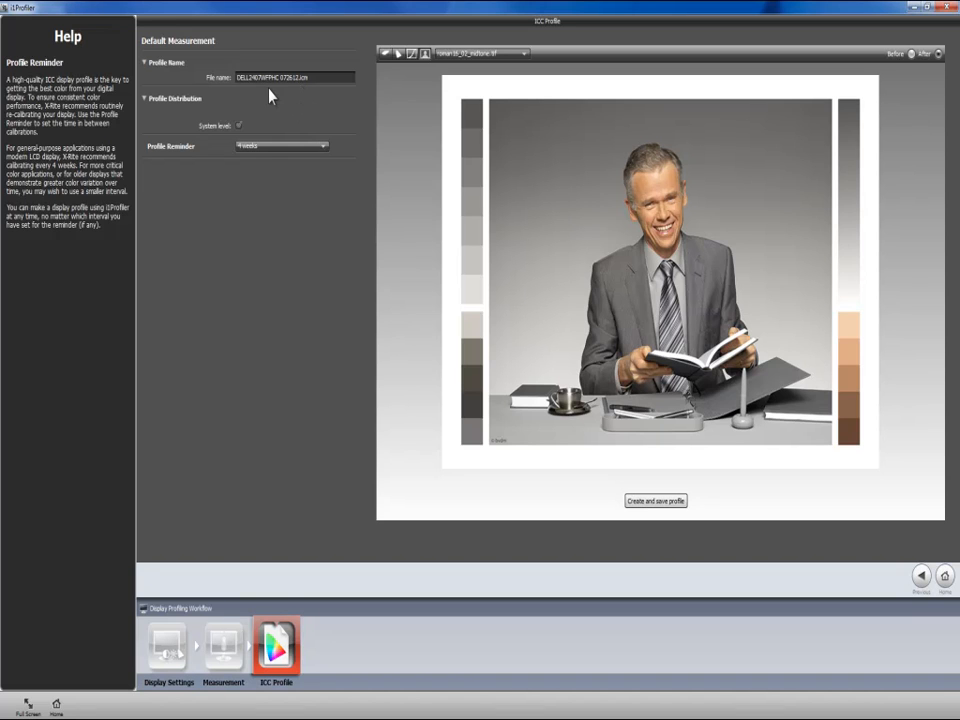
{"action": "mouse_move", "coordinate": [911, 77]}
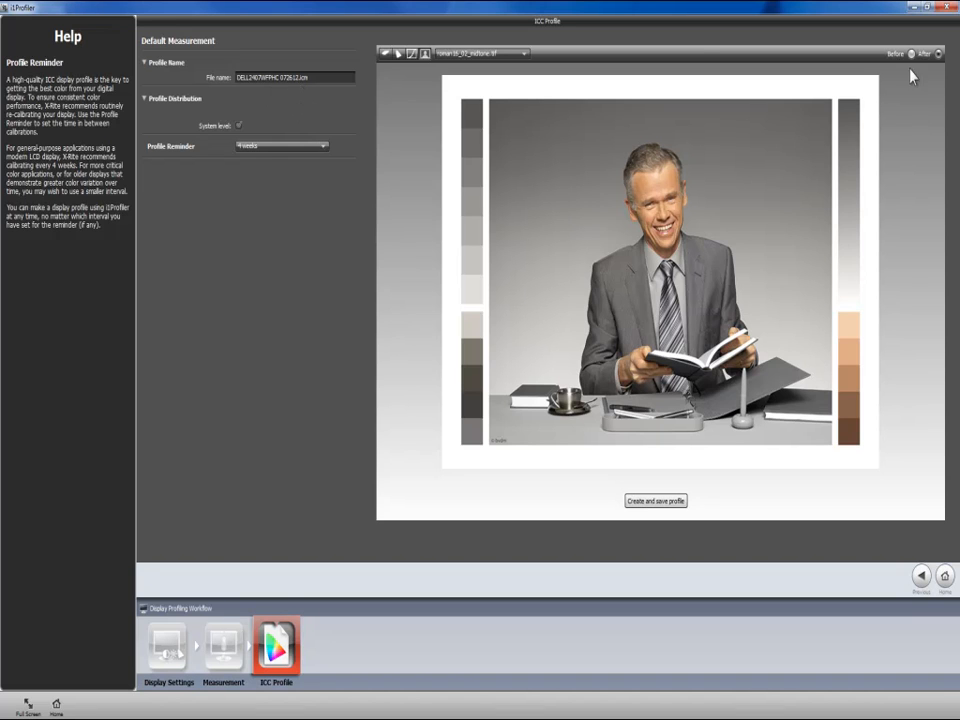
{"action": "mouse_move", "coordinate": [612, 82]}
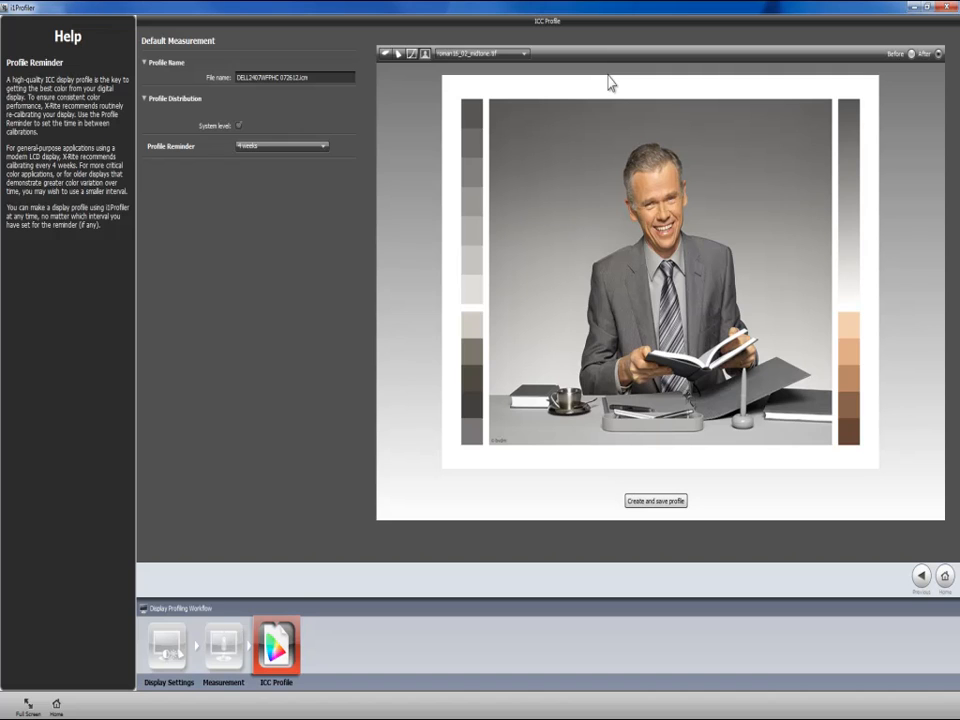
{"action": "mouse_move", "coordinate": [835, 74]}
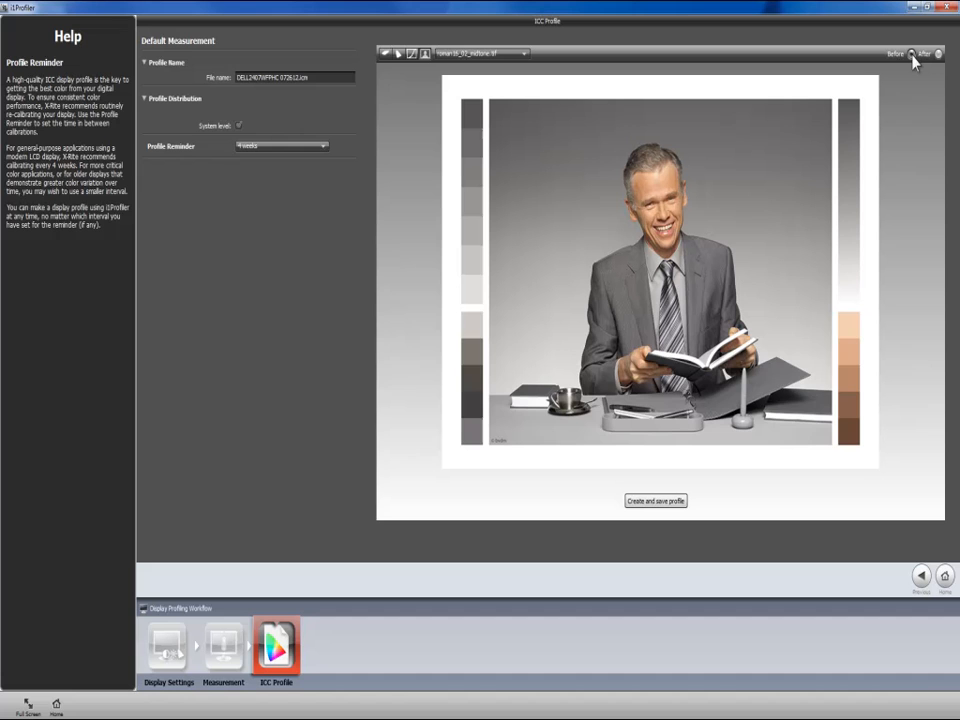
{"action": "left_click", "coordinate": [924, 53]}
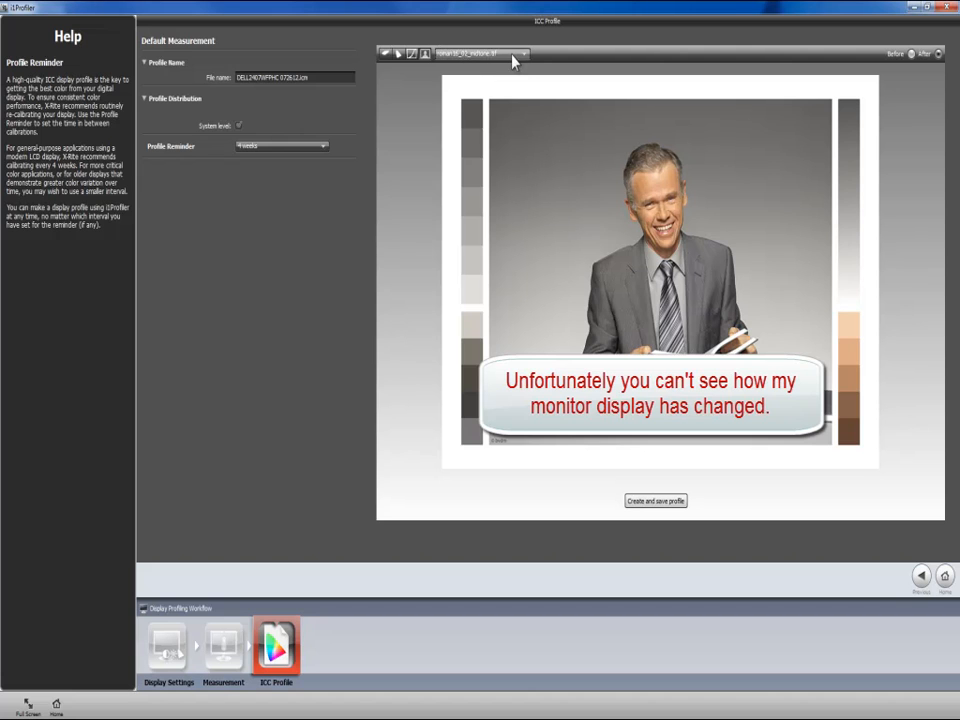
{"action": "left_click", "coordinate": [521, 53]}
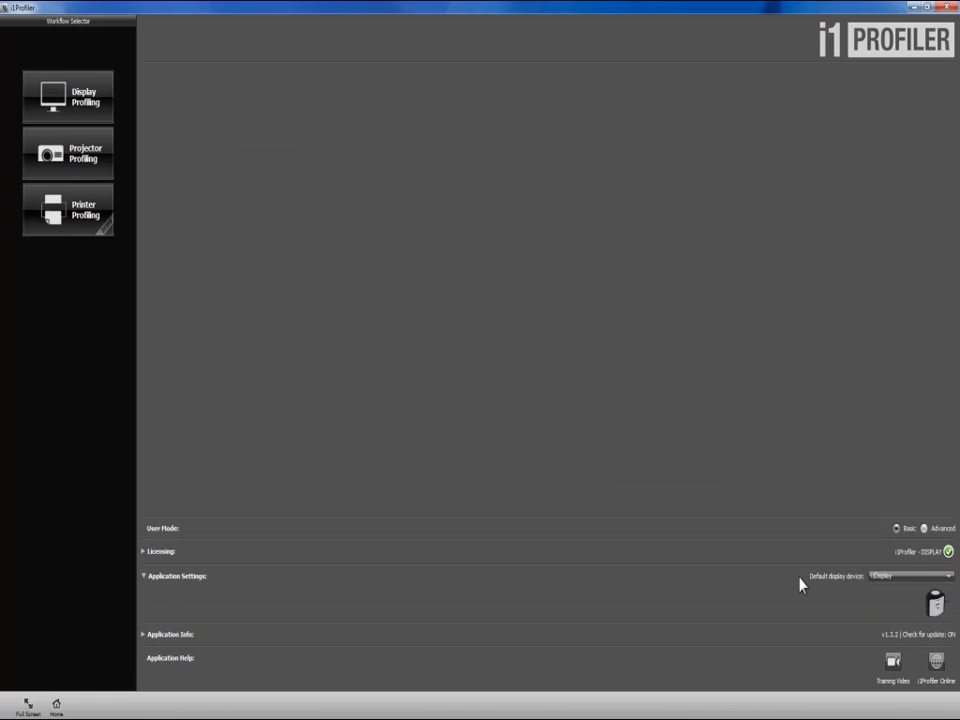
{"action": "mouse_move", "coordinate": [923, 538]}
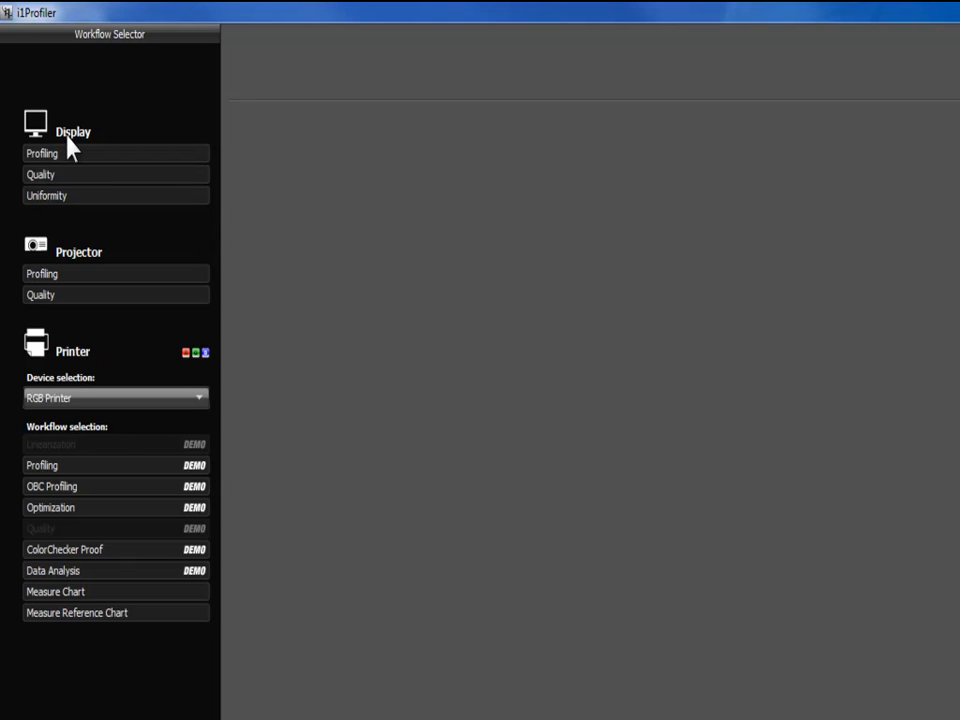
- Choose Display Profiling in the advanced-mode Workflow Selector
{"action": "left_click", "coordinate": [42, 153]}
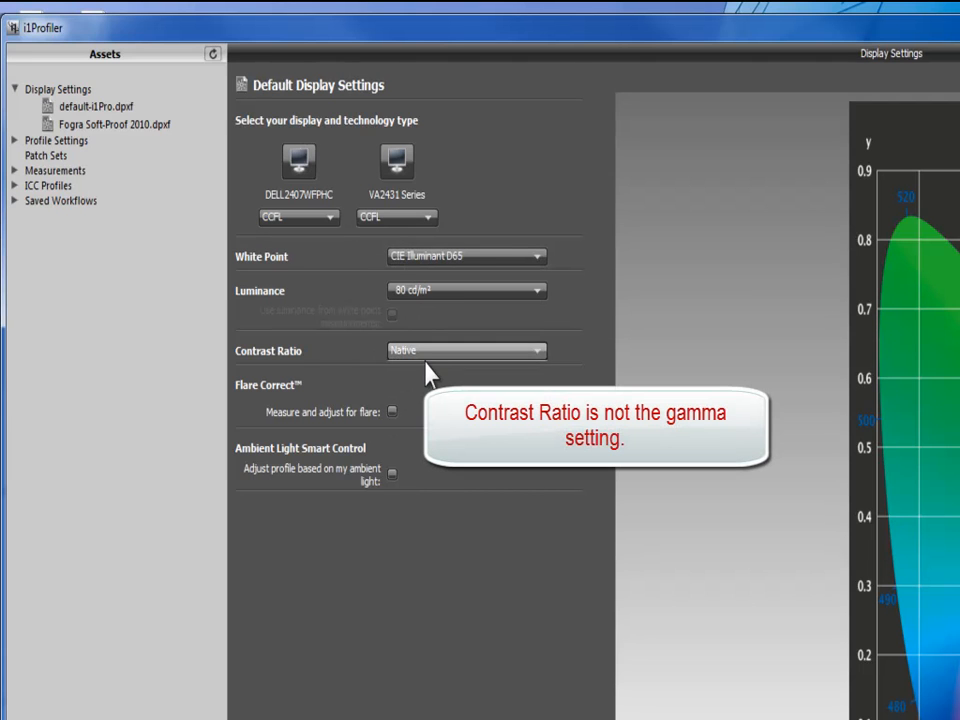
{"action": "mouse_move", "coordinate": [335, 435]}
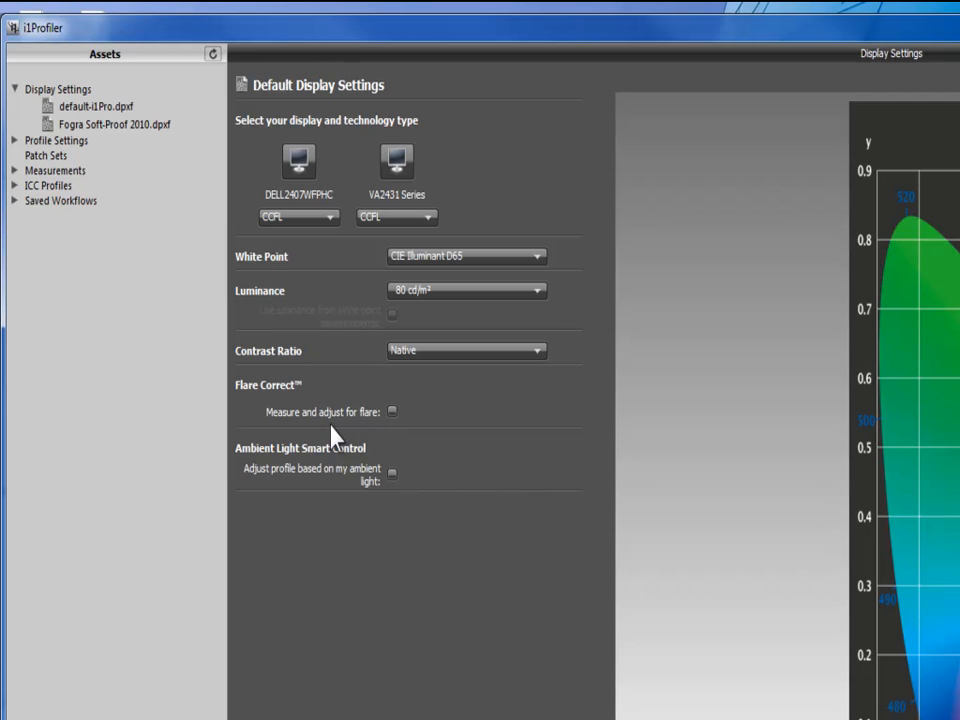
{"action": "mouse_move", "coordinate": [388, 427]}
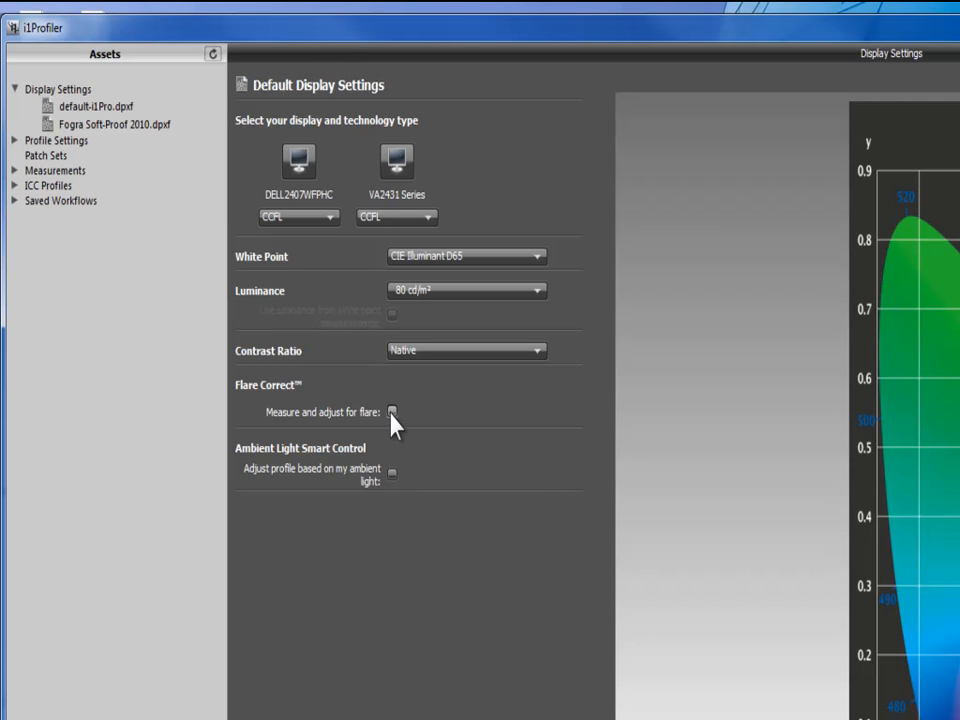
{"action": "mouse_move", "coordinate": [392, 412]}
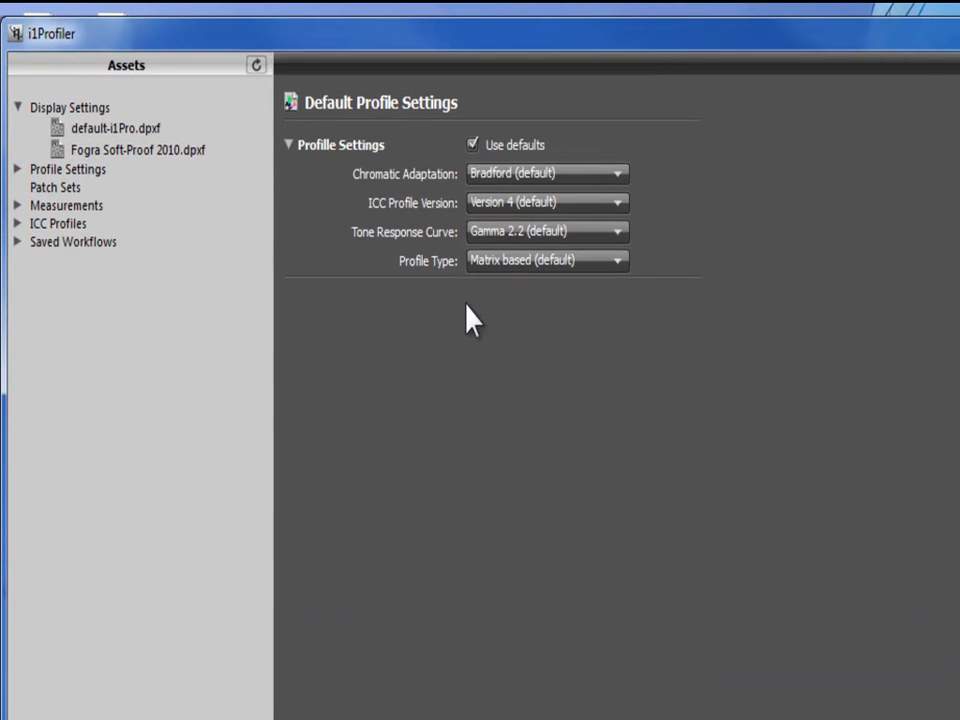
{"action": "mouse_move", "coordinate": [453, 167]}
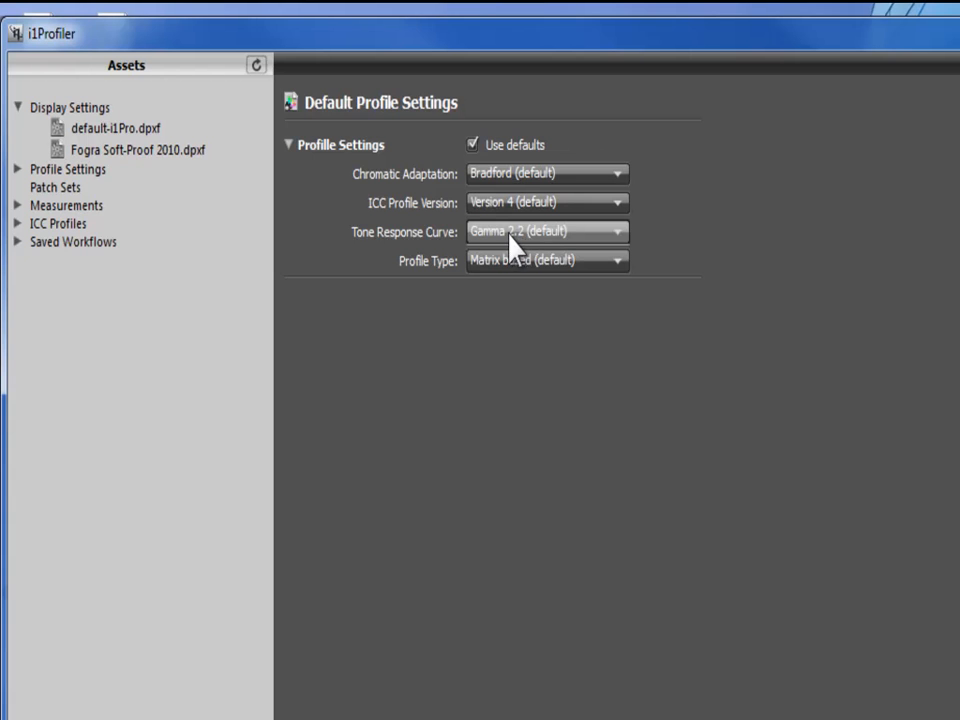
{"action": "mouse_move", "coordinate": [618, 248]}
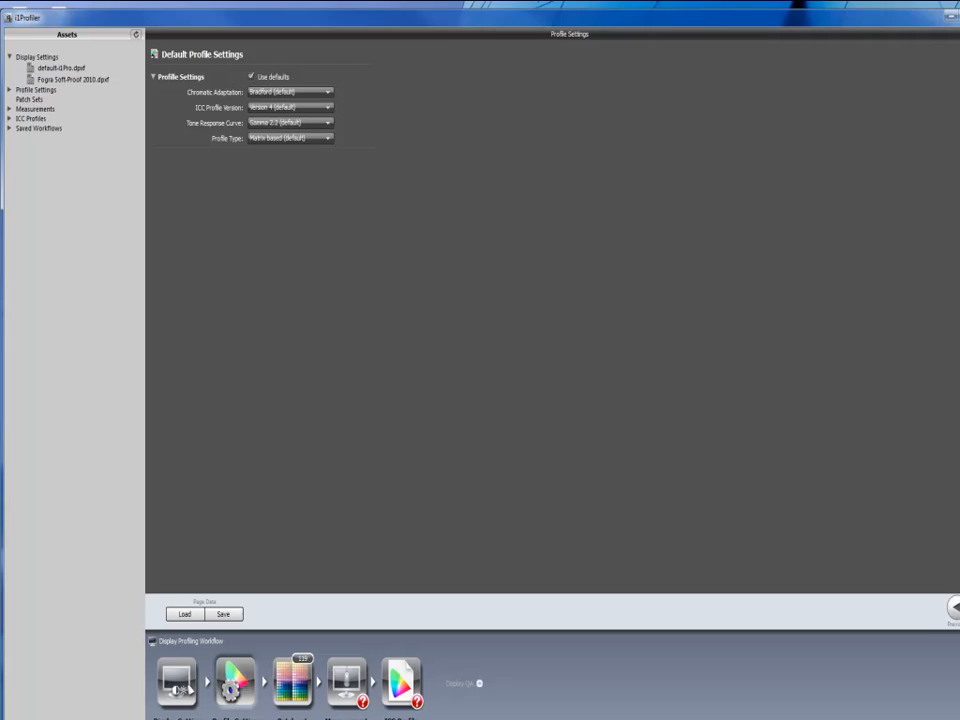
- Keep default Gamma 2.2 matrix settings and jump to the Measurement step
{"action": "left_click", "coordinate": [293, 680]}
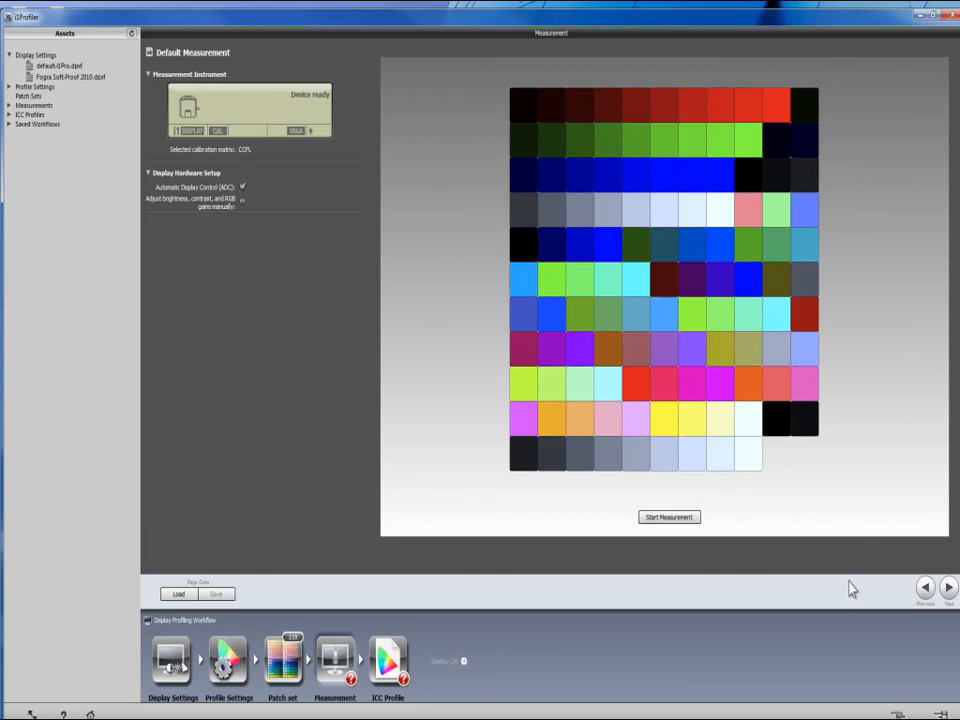
{"action": "mouse_move", "coordinate": [367, 395]}
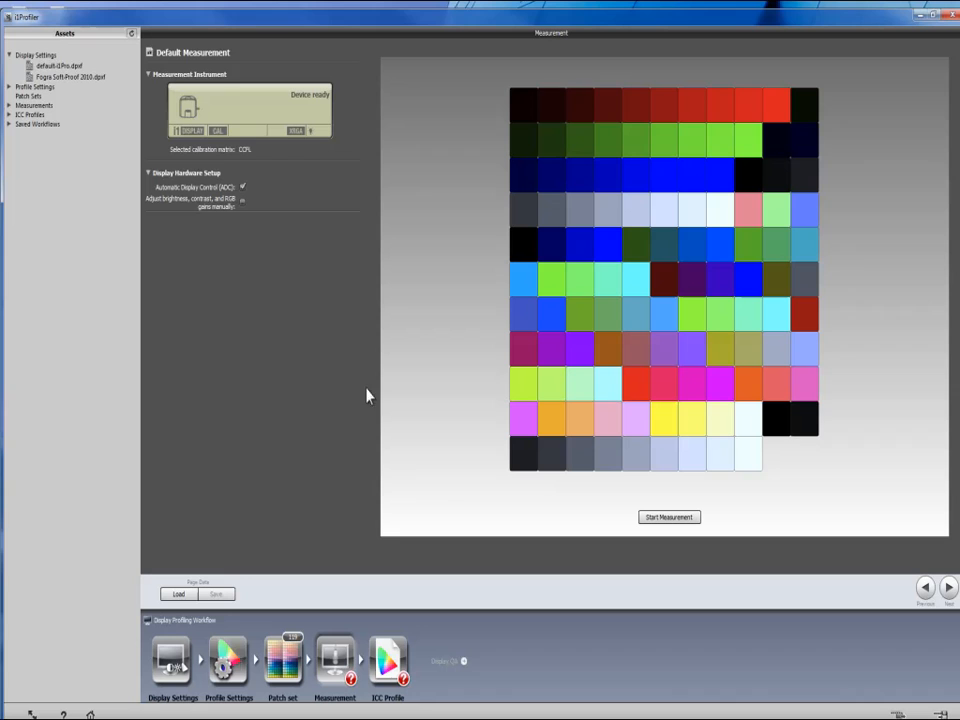
{"action": "mouse_move", "coordinate": [365, 375]}
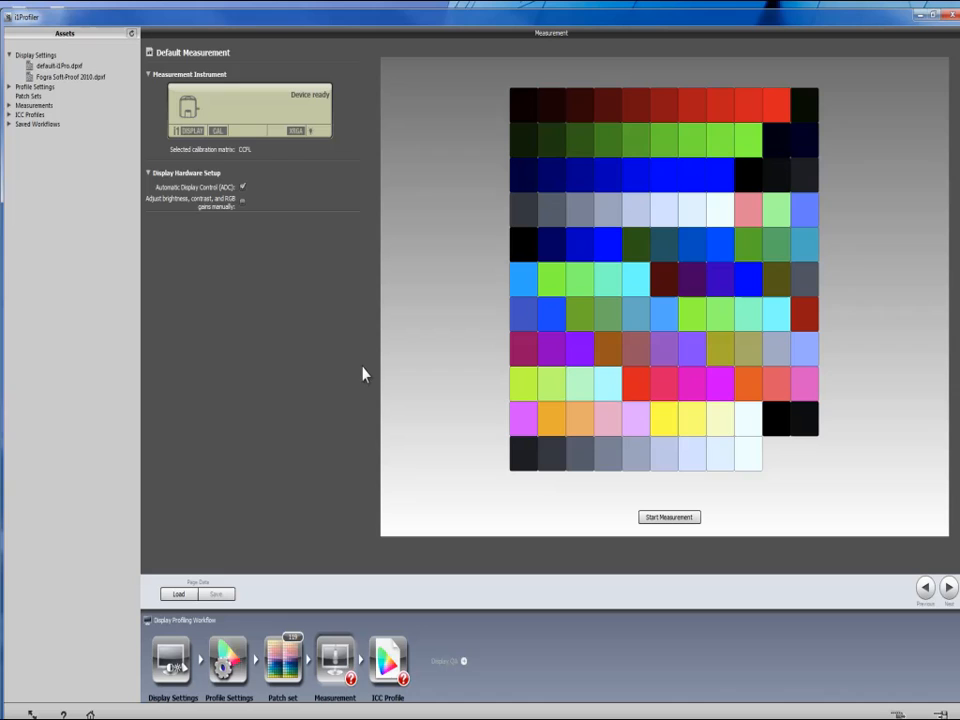
{"action": "mouse_move", "coordinate": [742, 613]}
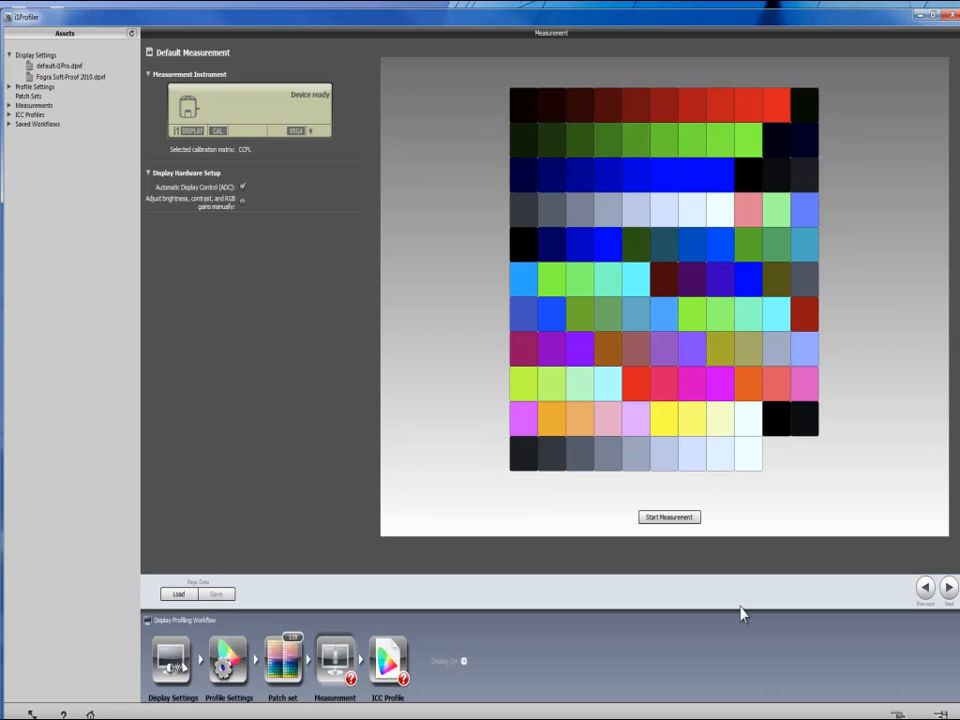